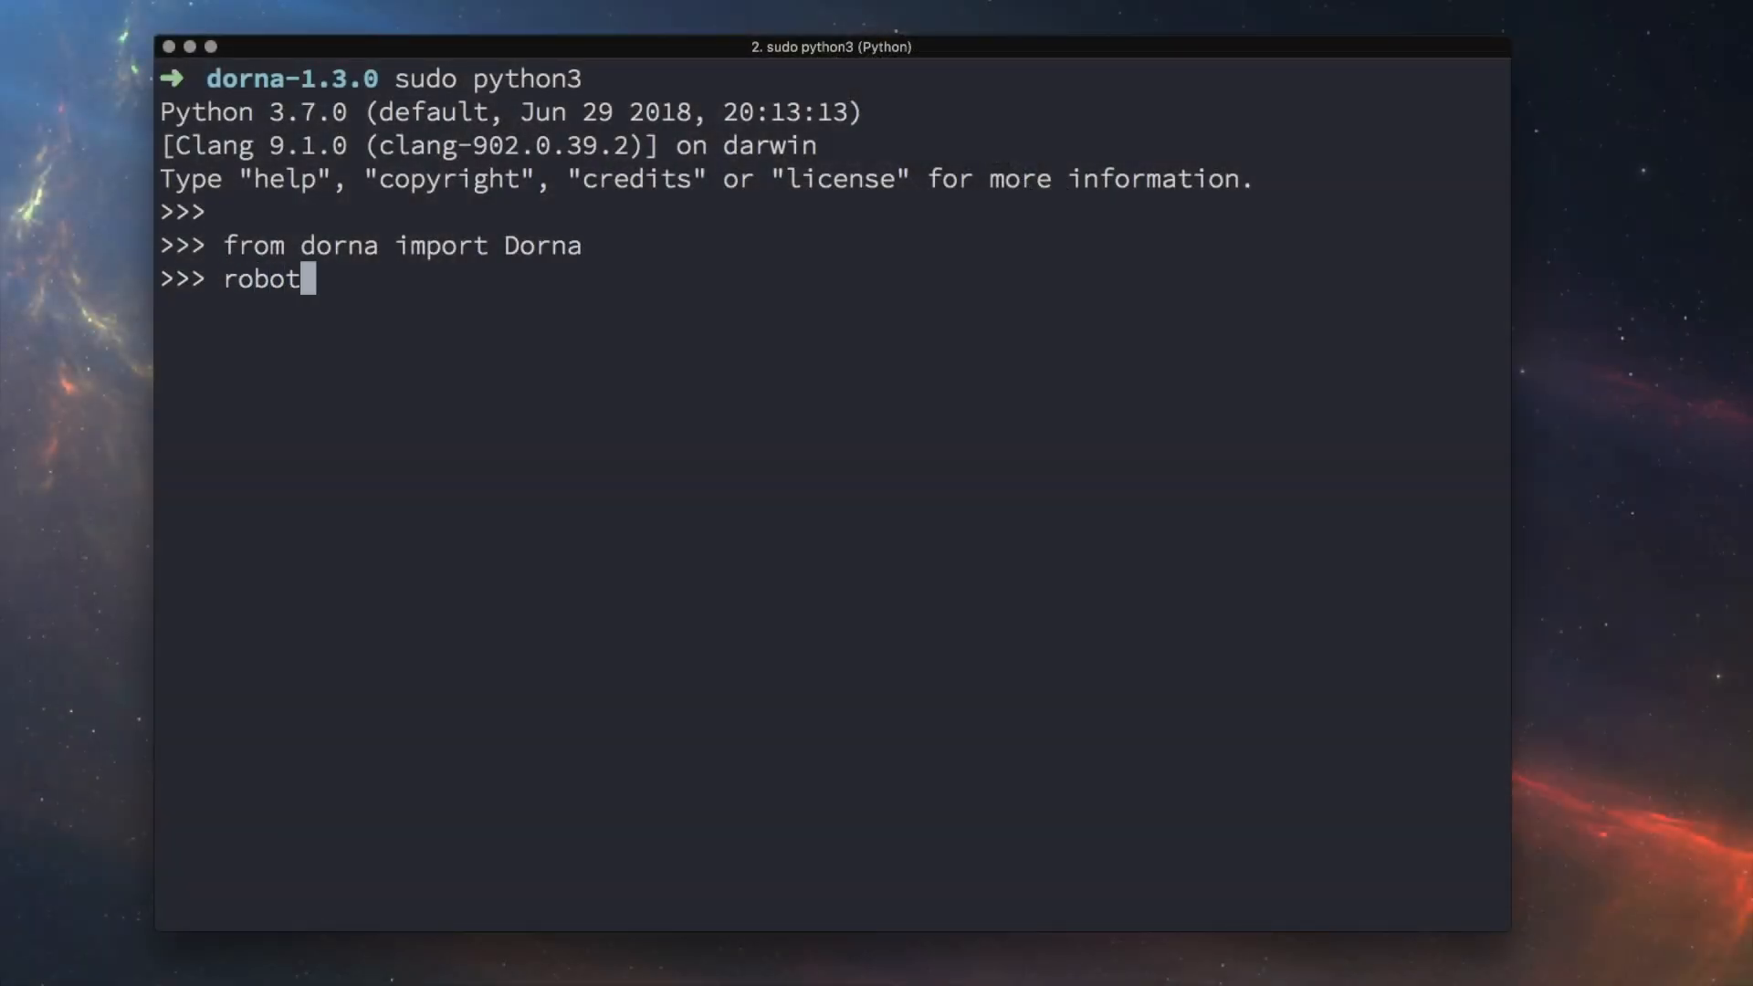
Create robot = Dorna(), connect it on /dev/cu.usbmodemFD121, and begin homing joint j0.
type("= Dorna()")
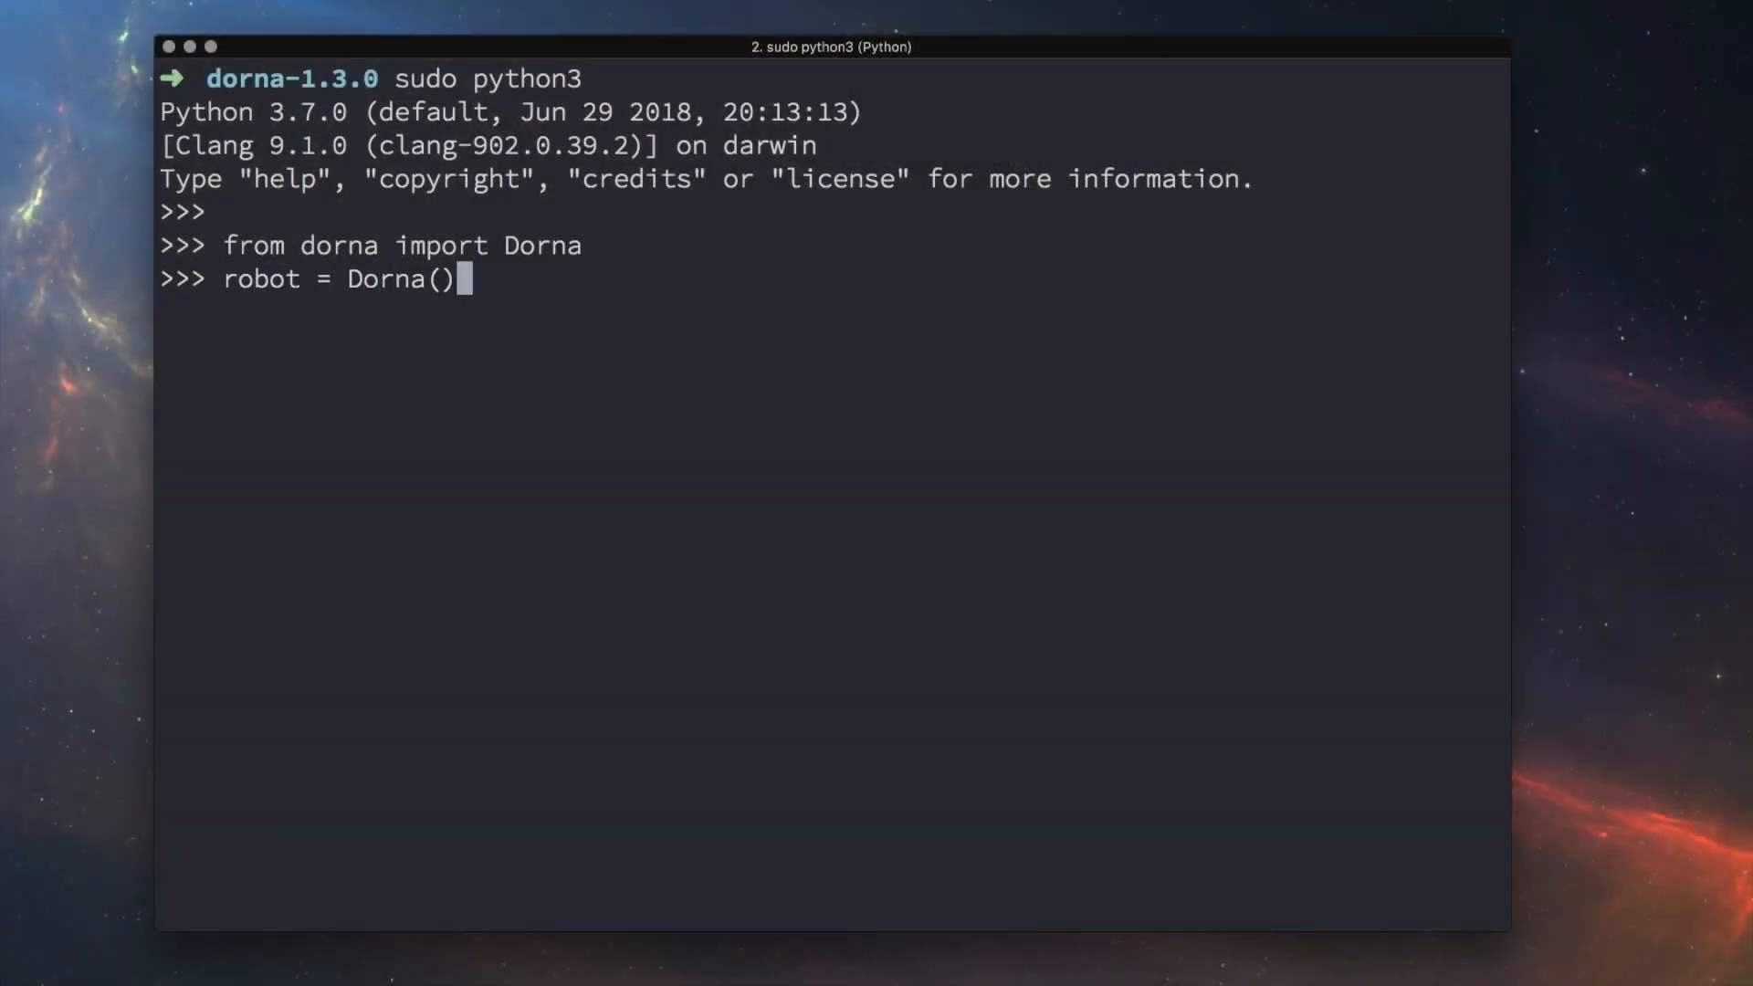
type("robot.connect(")
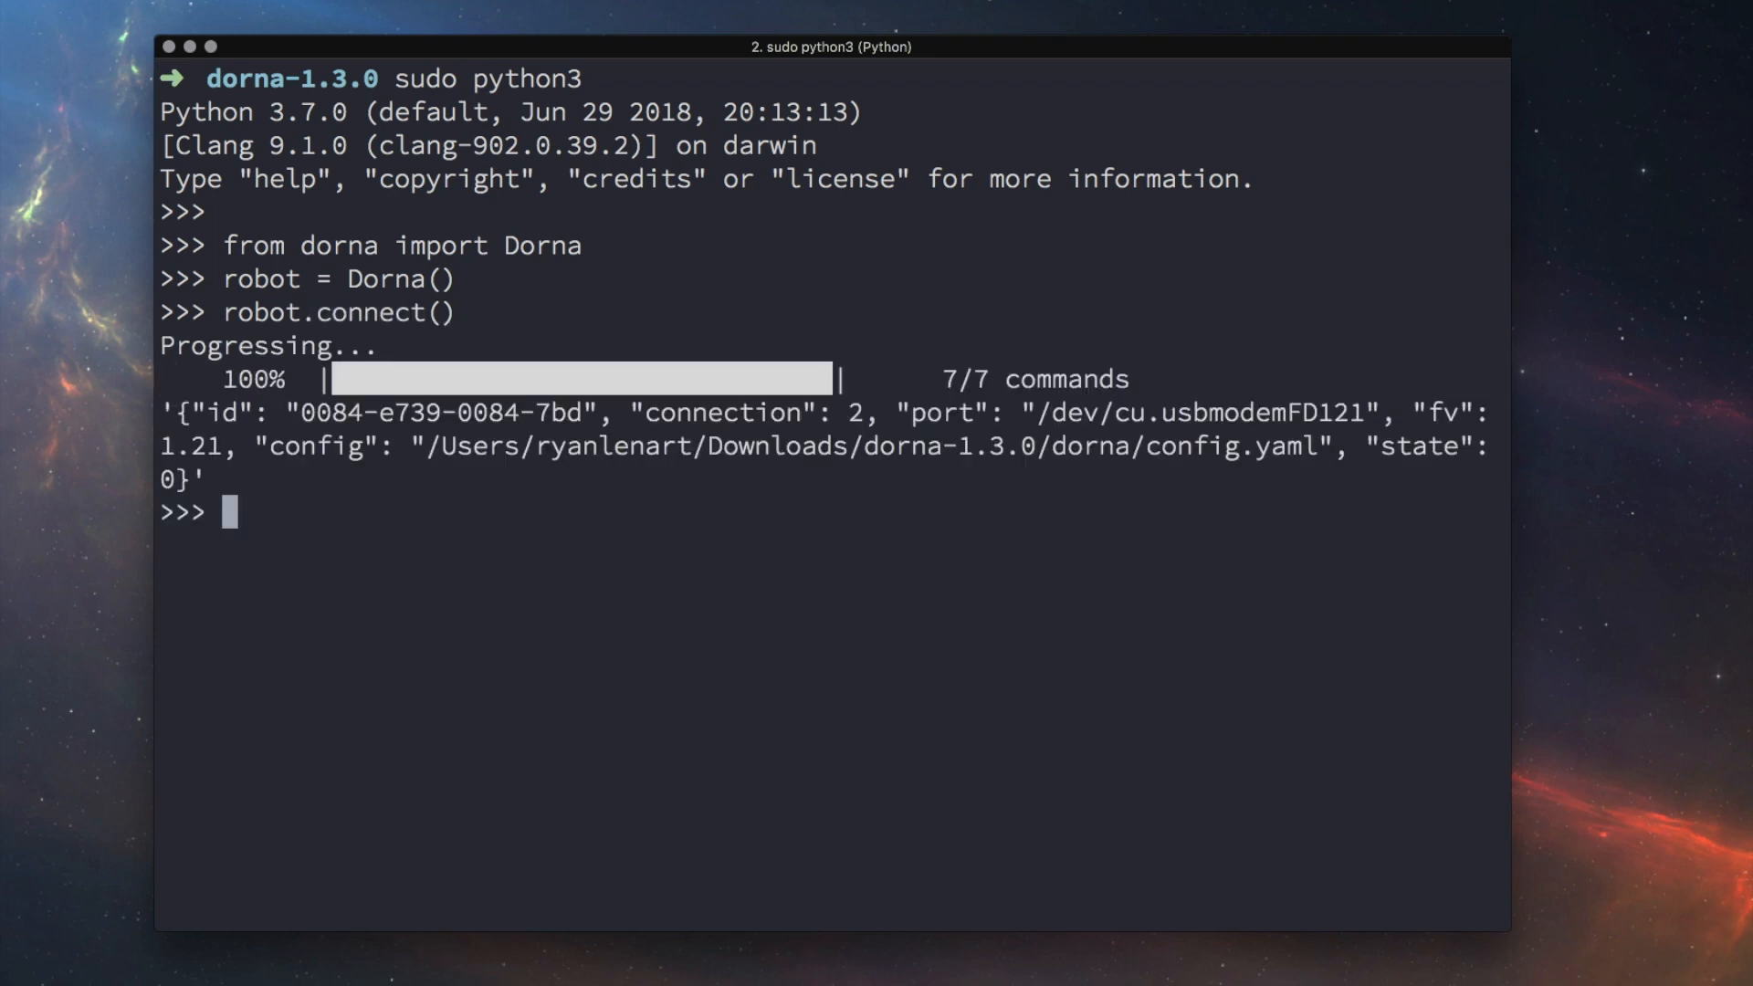
type("robot.home(\"j0")
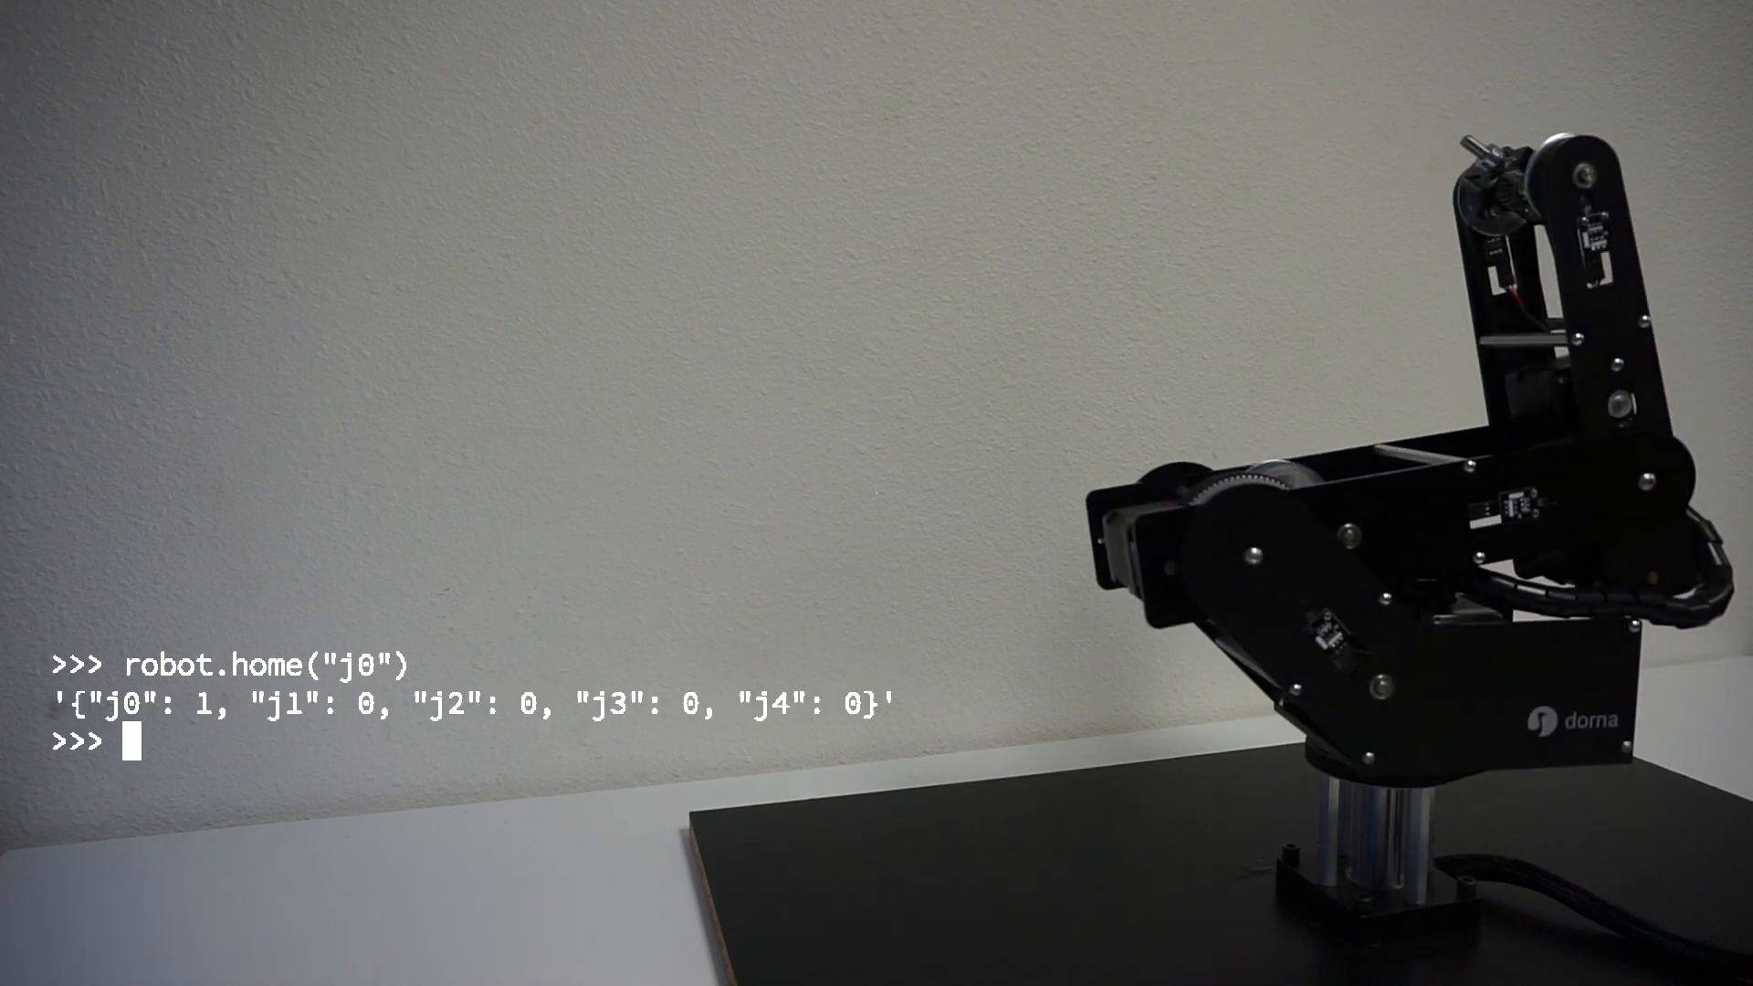
Home joints j1, j2 and j3 in turn so every joint j0–j4 reports 1.
type("robot.home(\"j1\")")
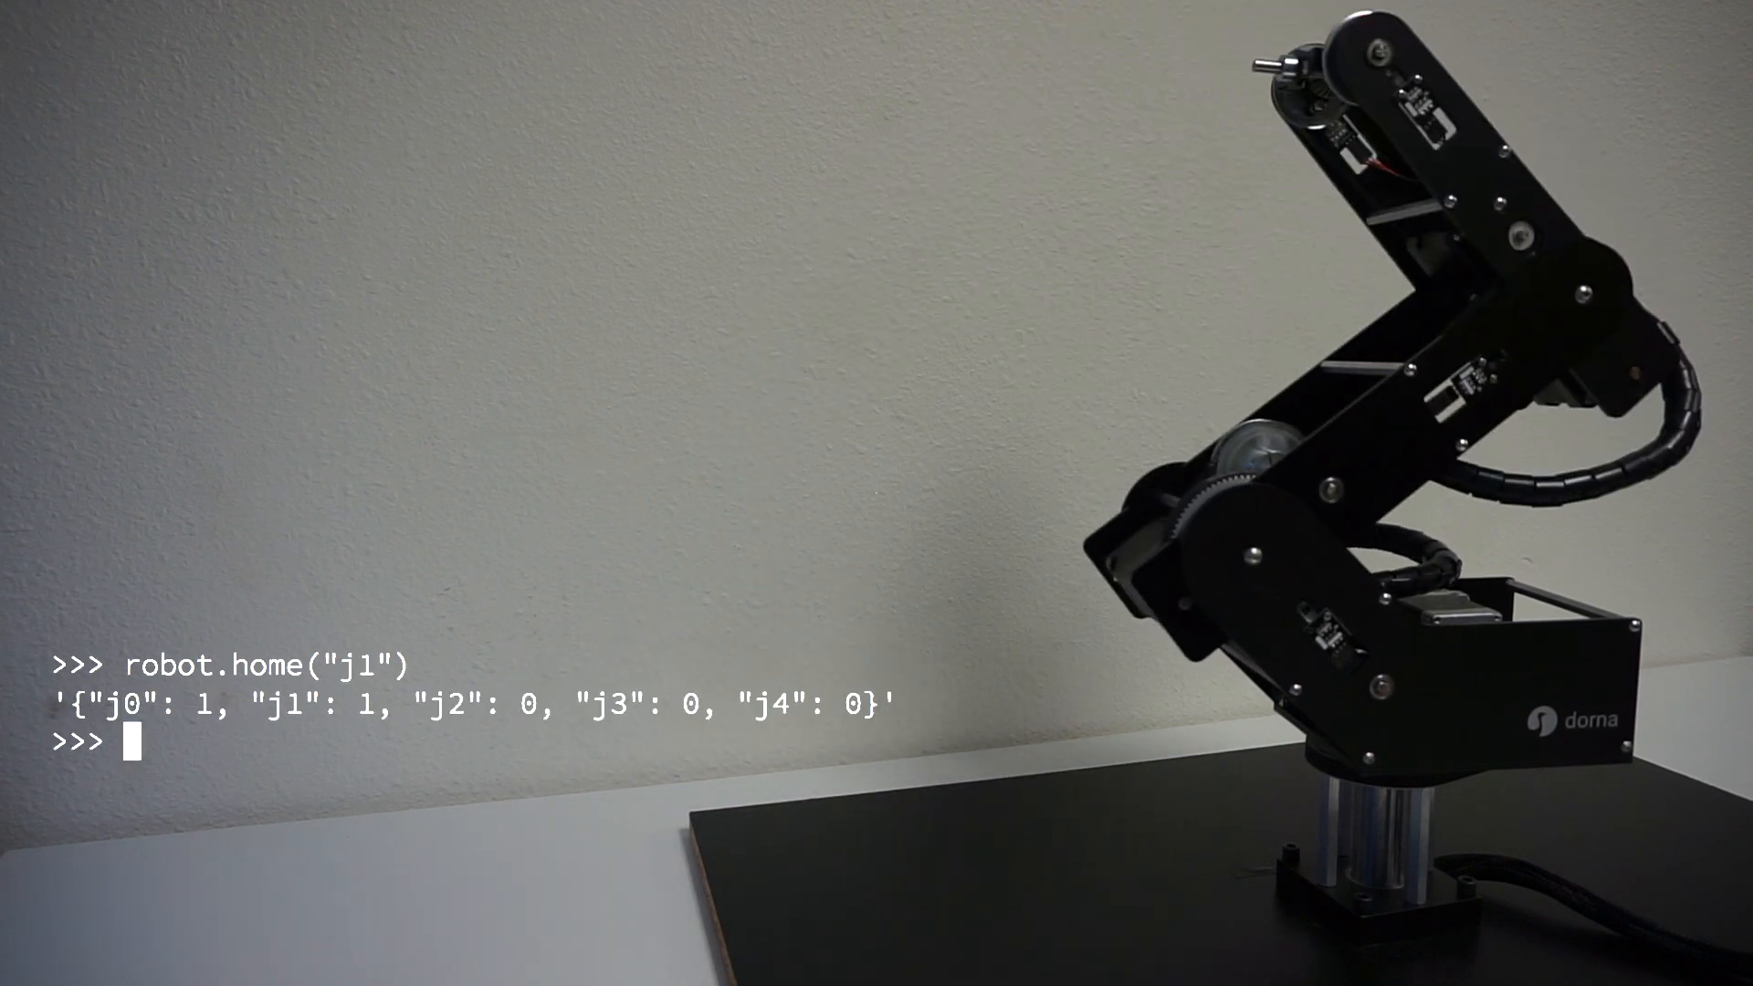
type("robot.home(\"j2\")")
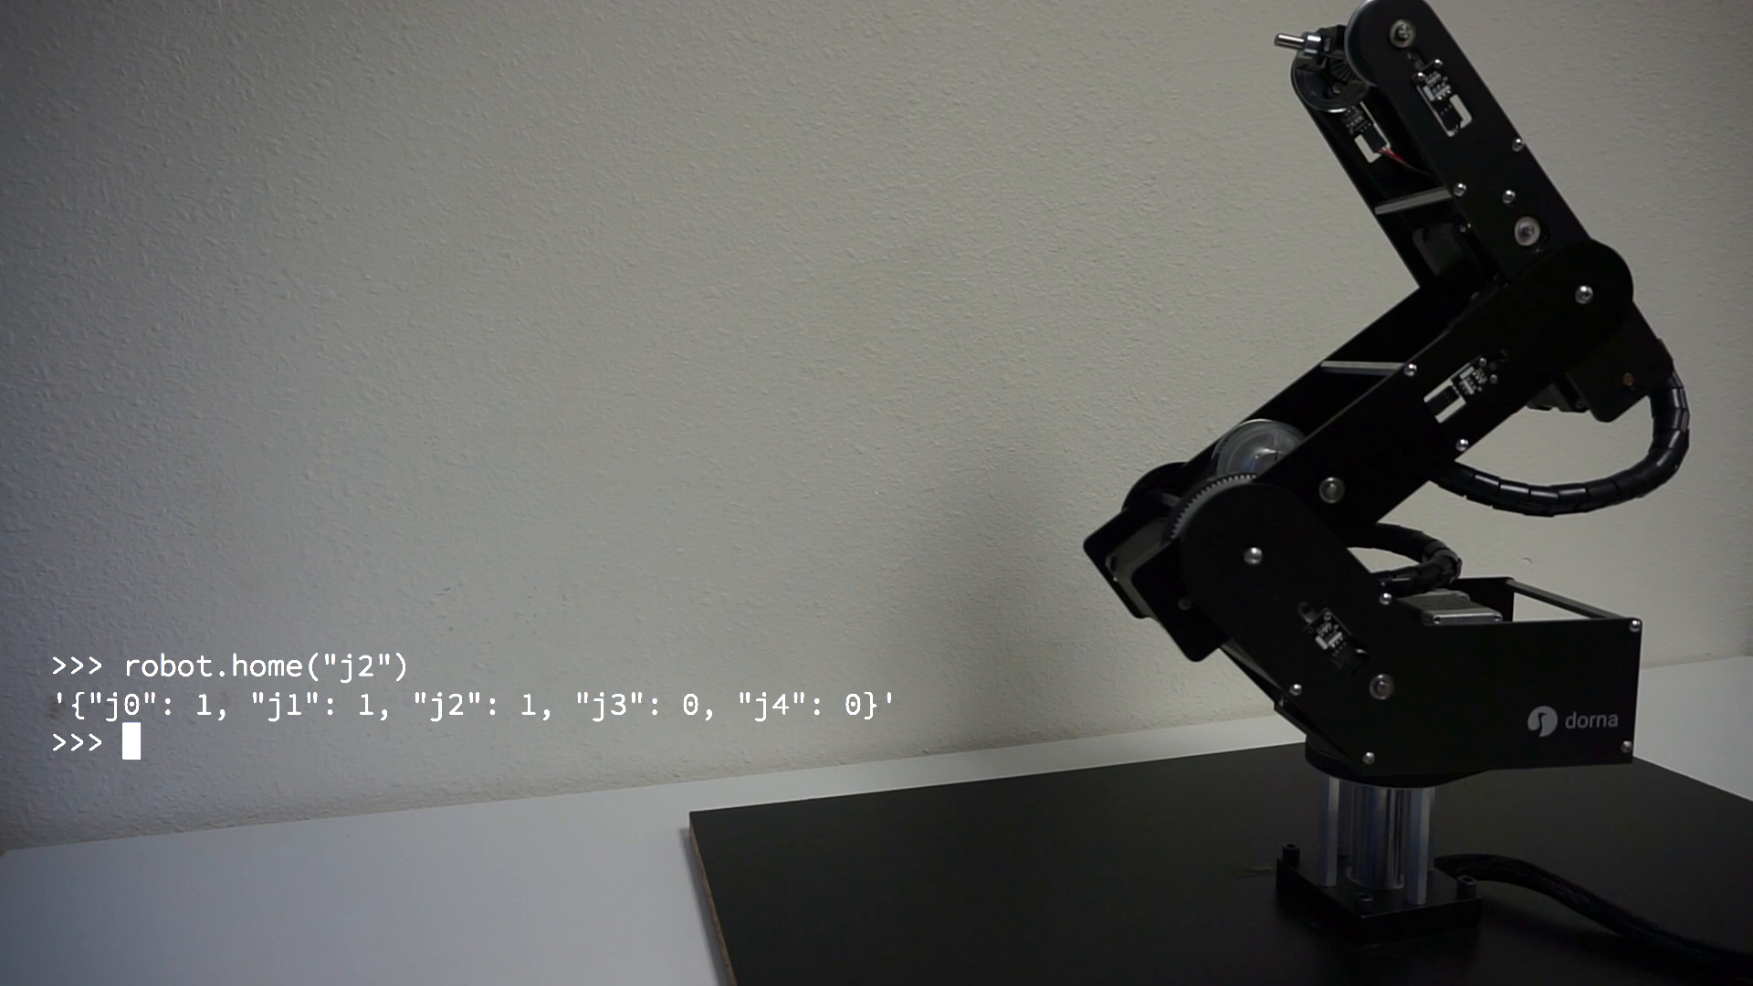
type("robot.home(\"j3\")")
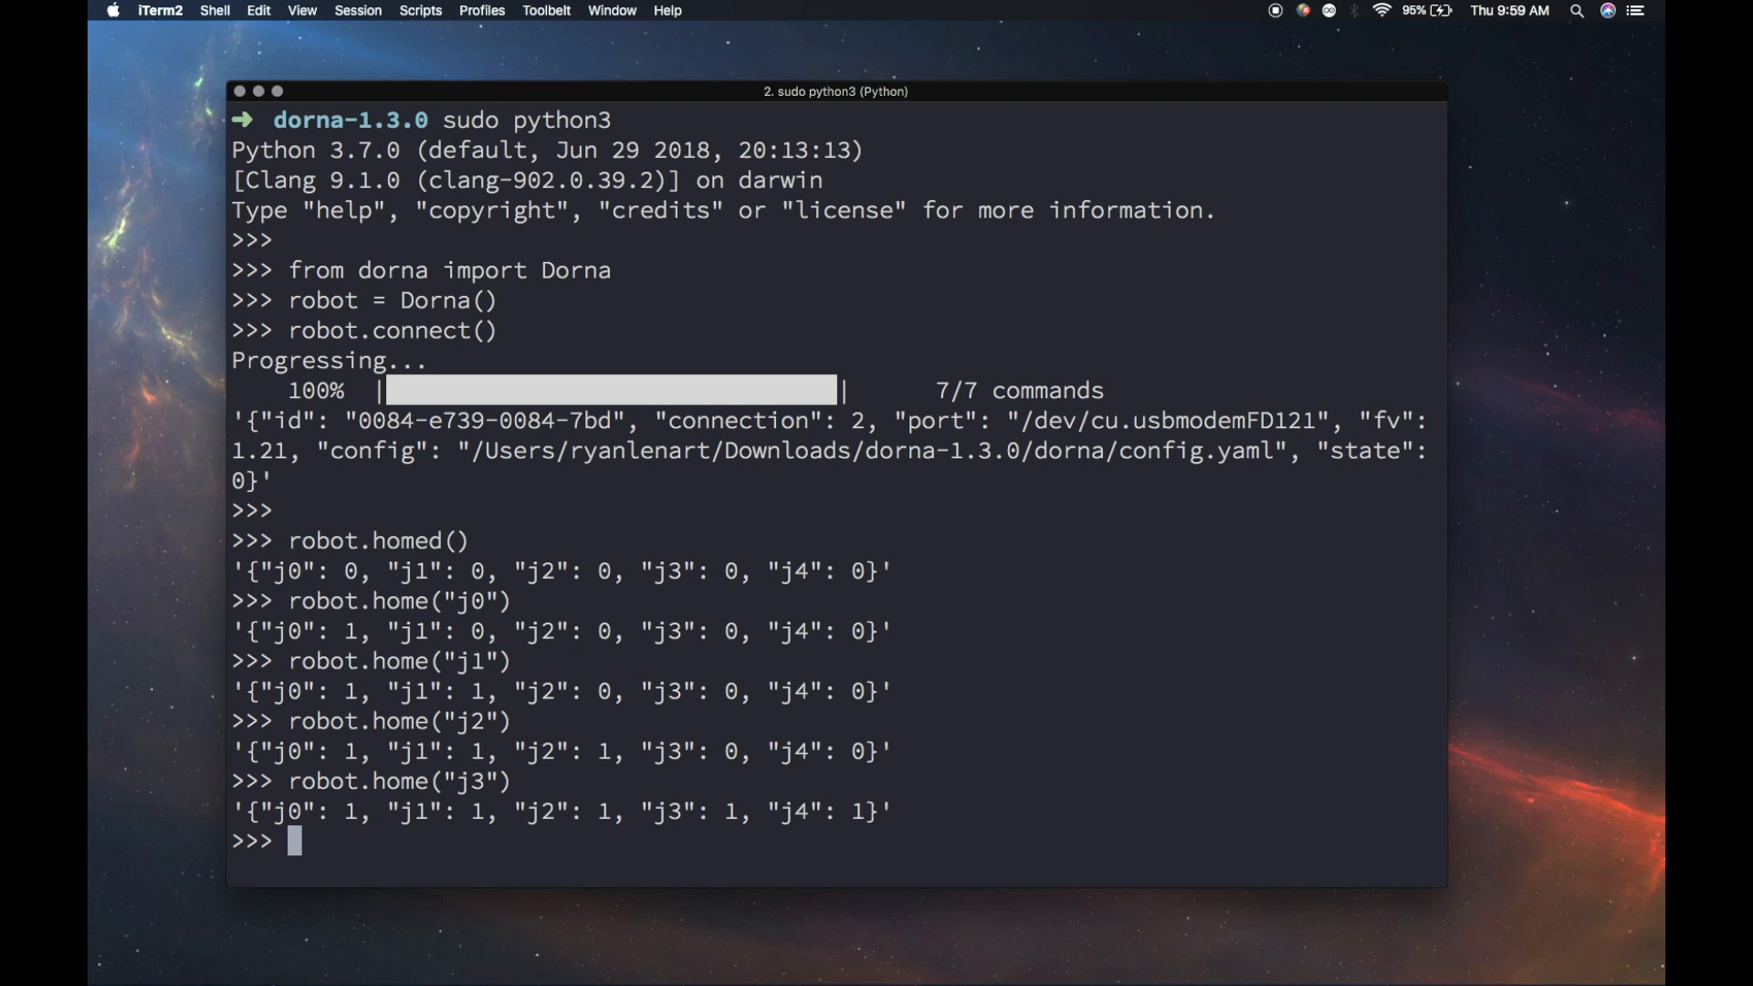
Query the robot's current joint position with robot.position().
type("ro")
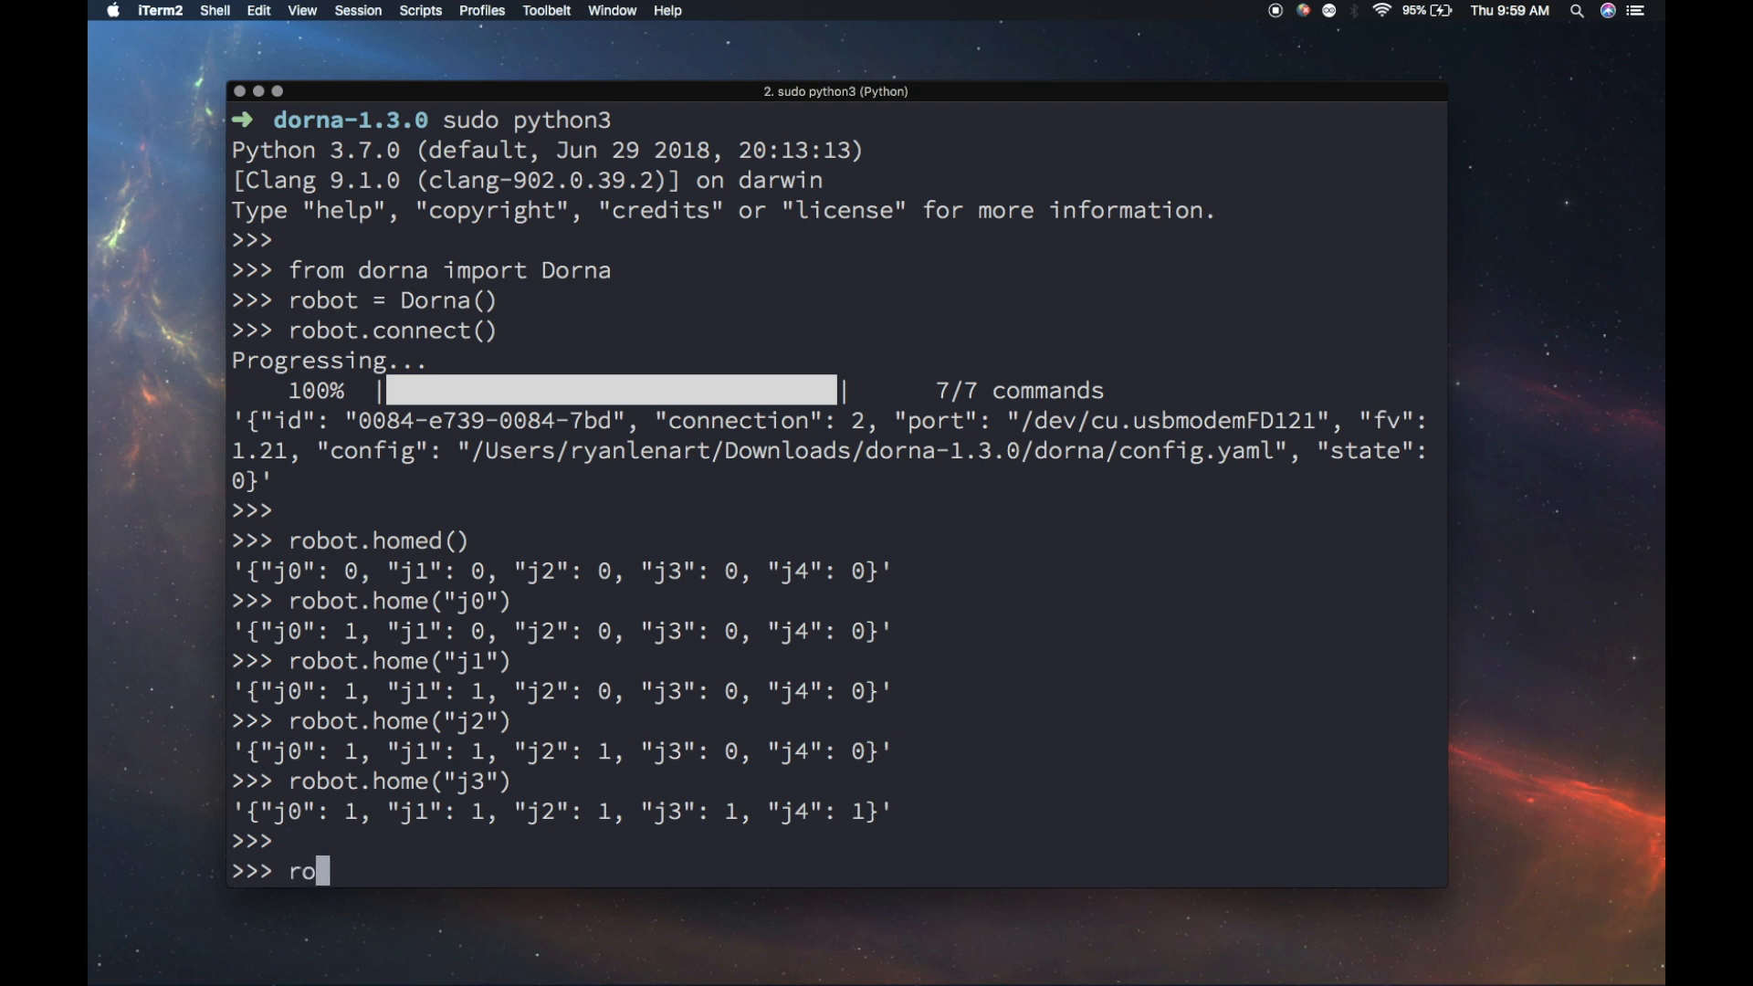
type("bot.pos")
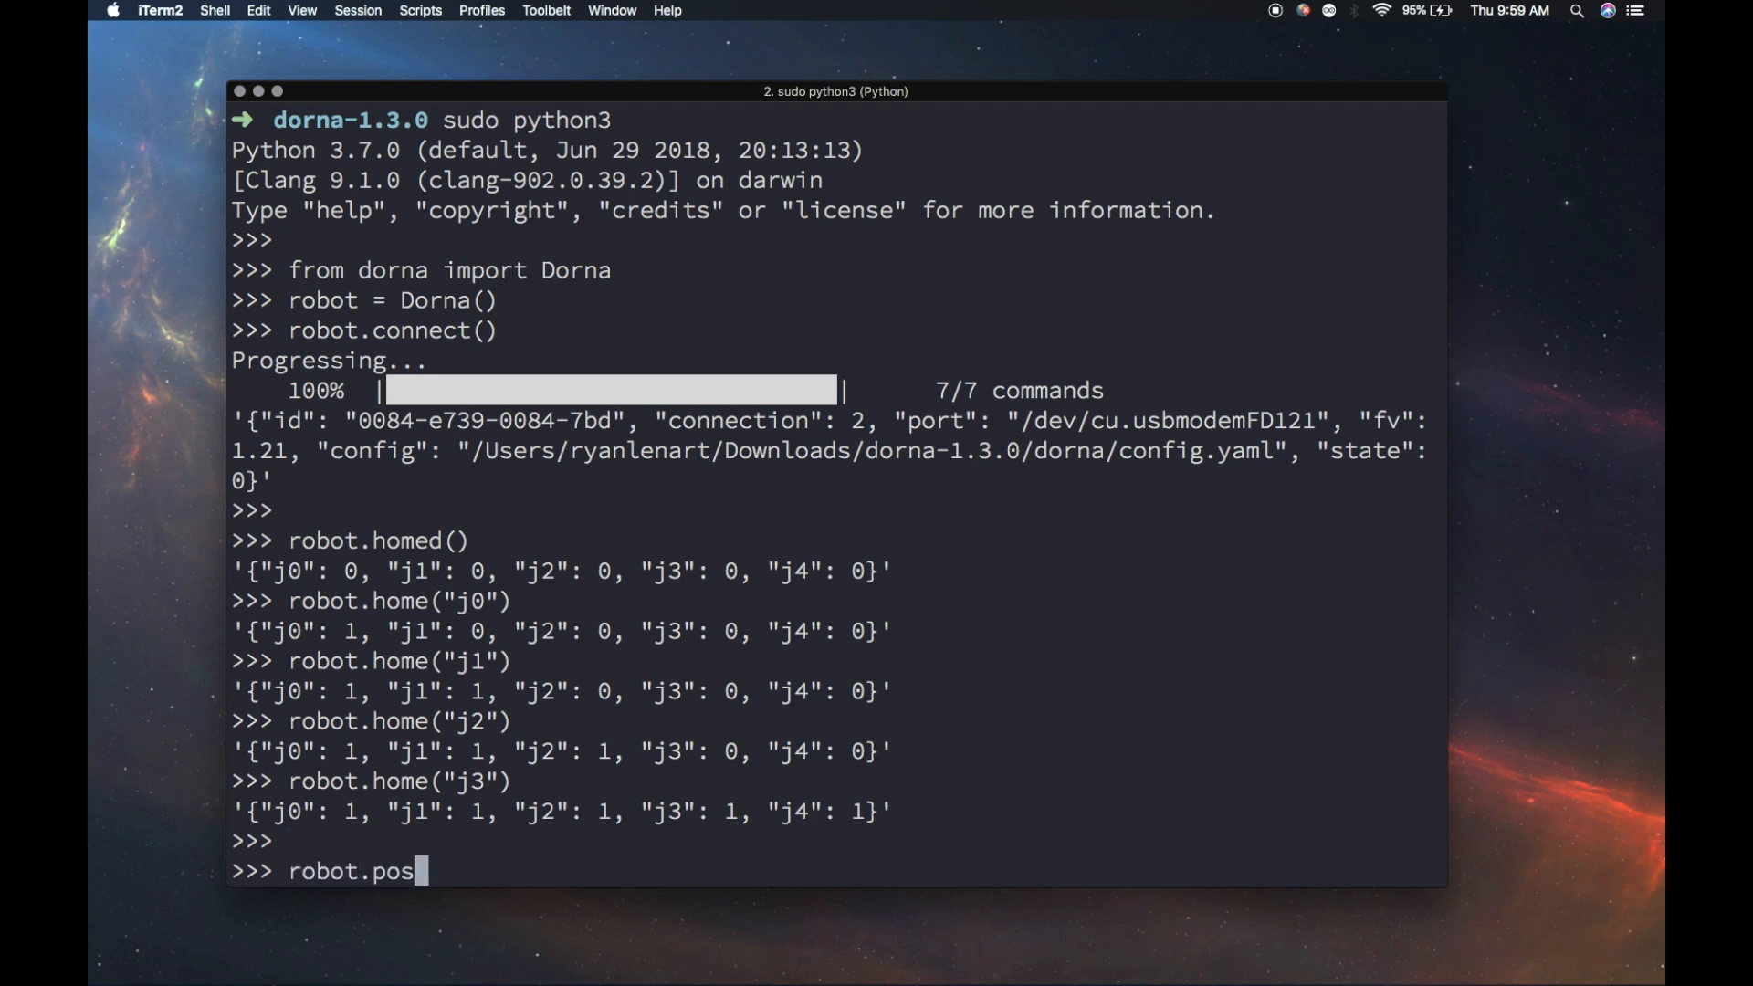
type("ition()")
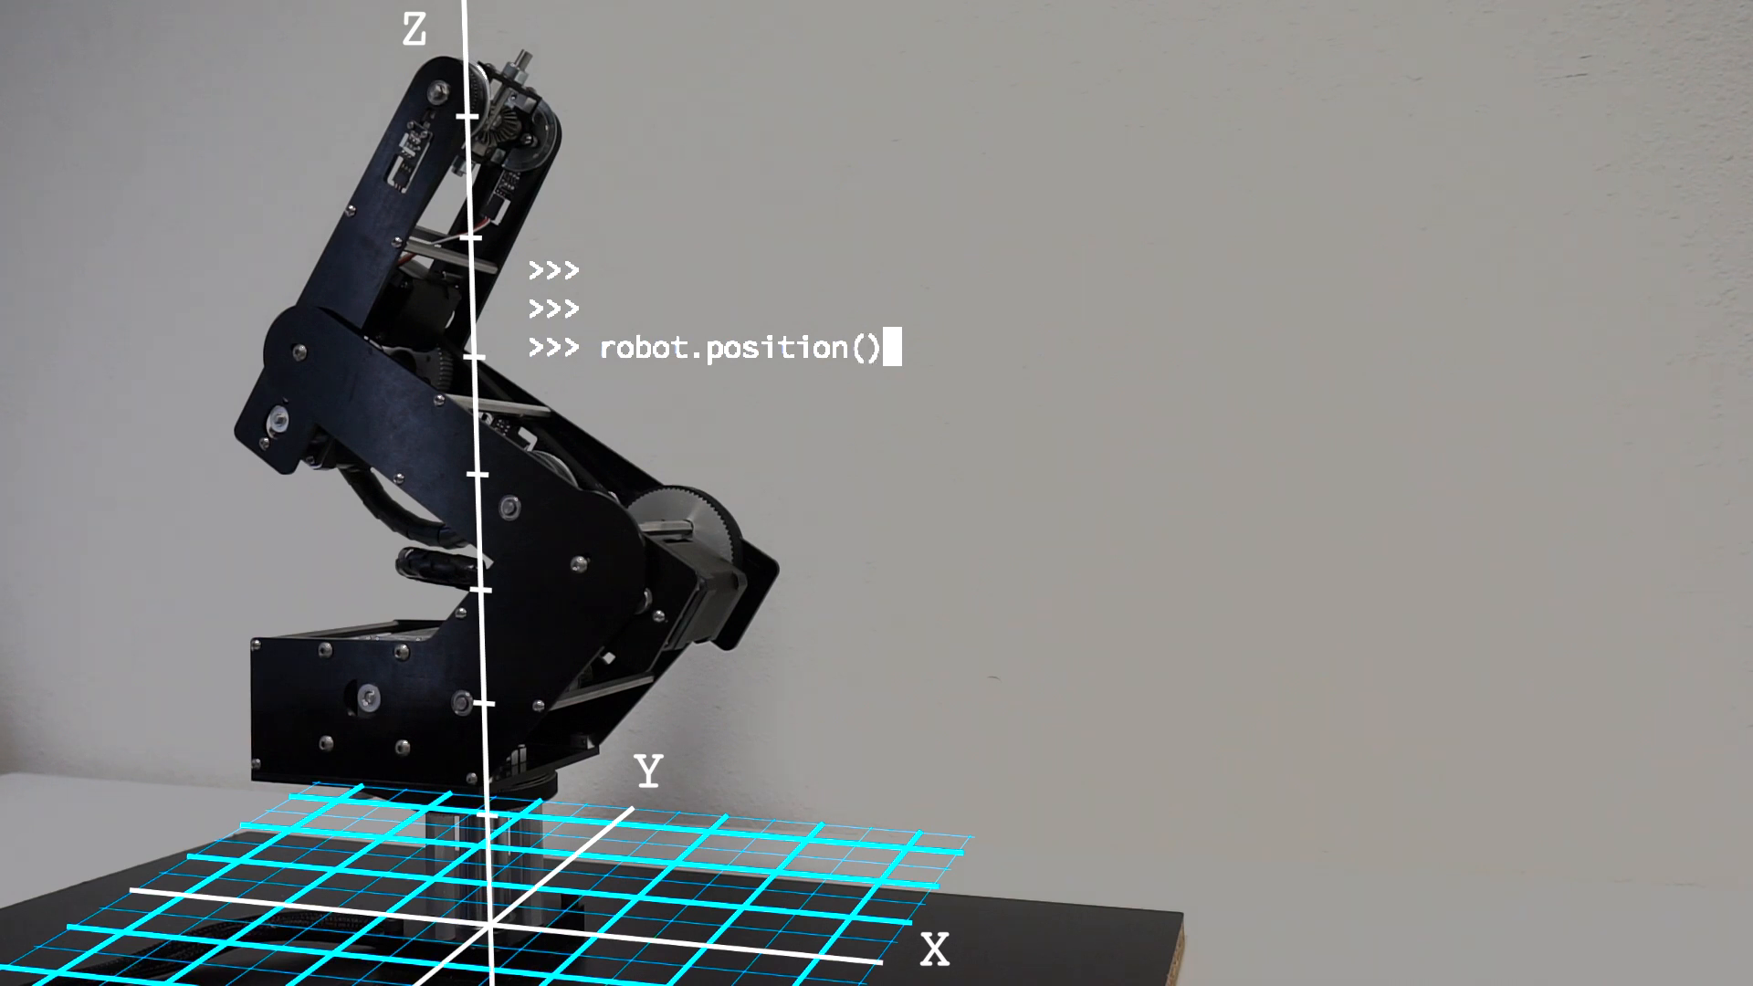
Request the robot position in Cartesian coordinates with robot.position("xyz").
type("\"")
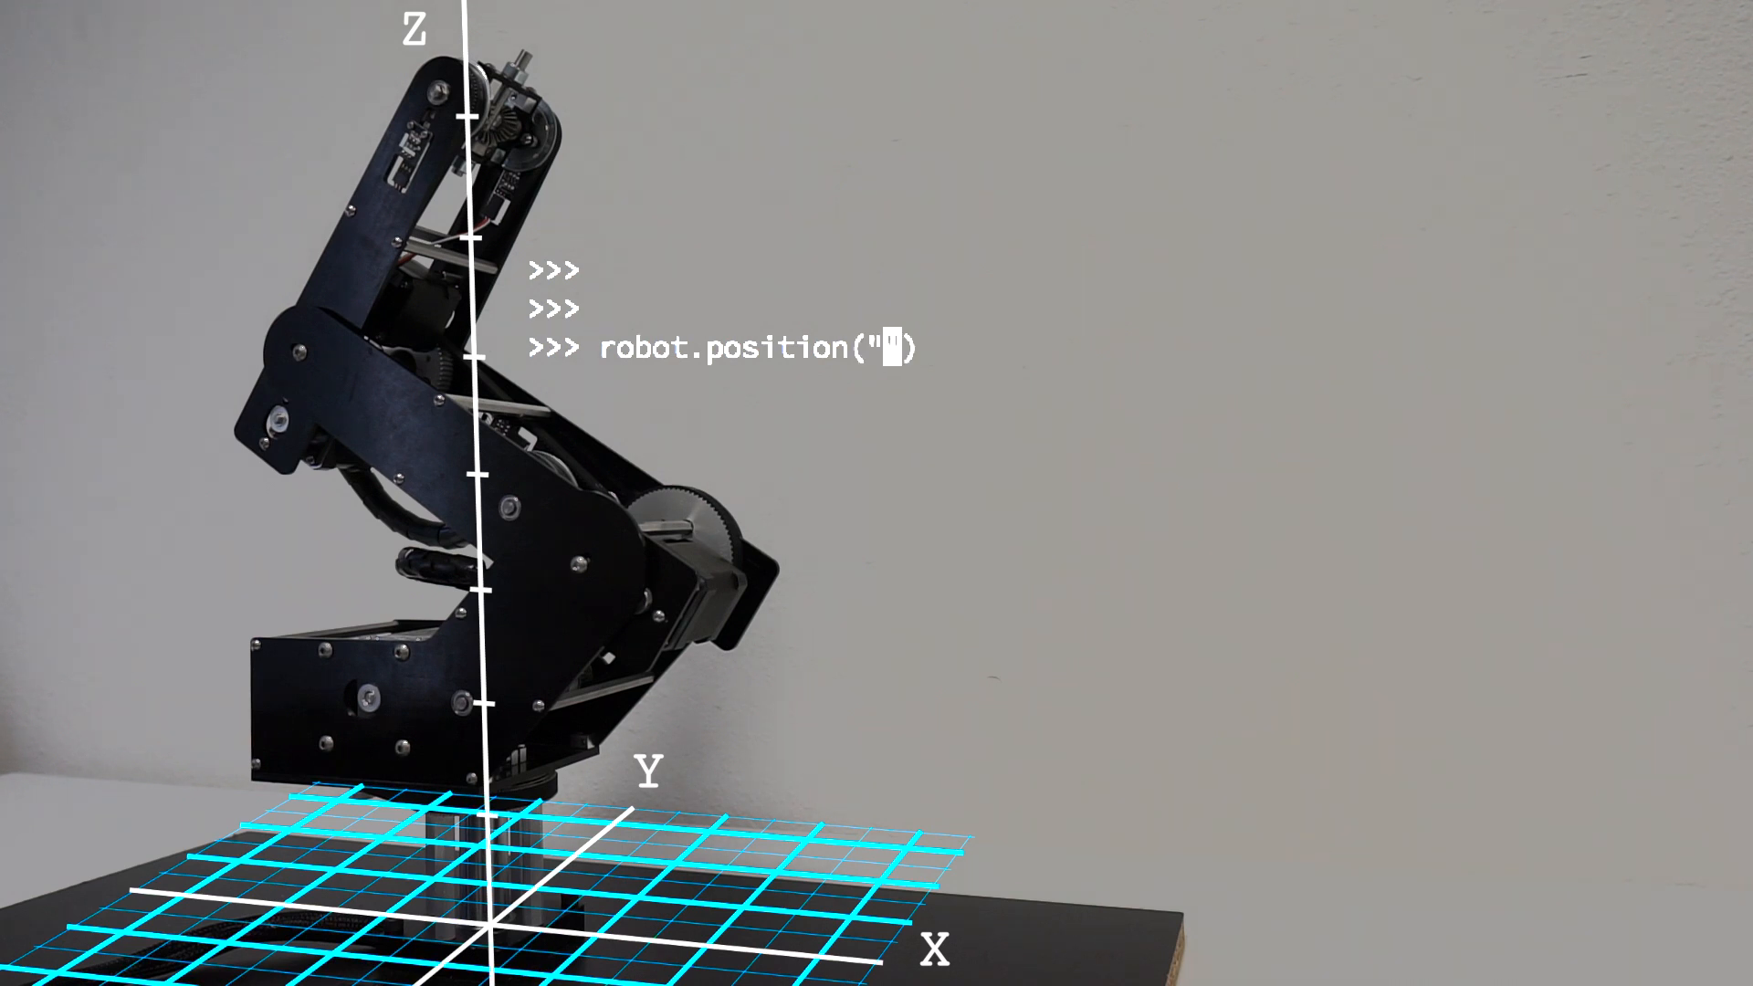
type("yz")
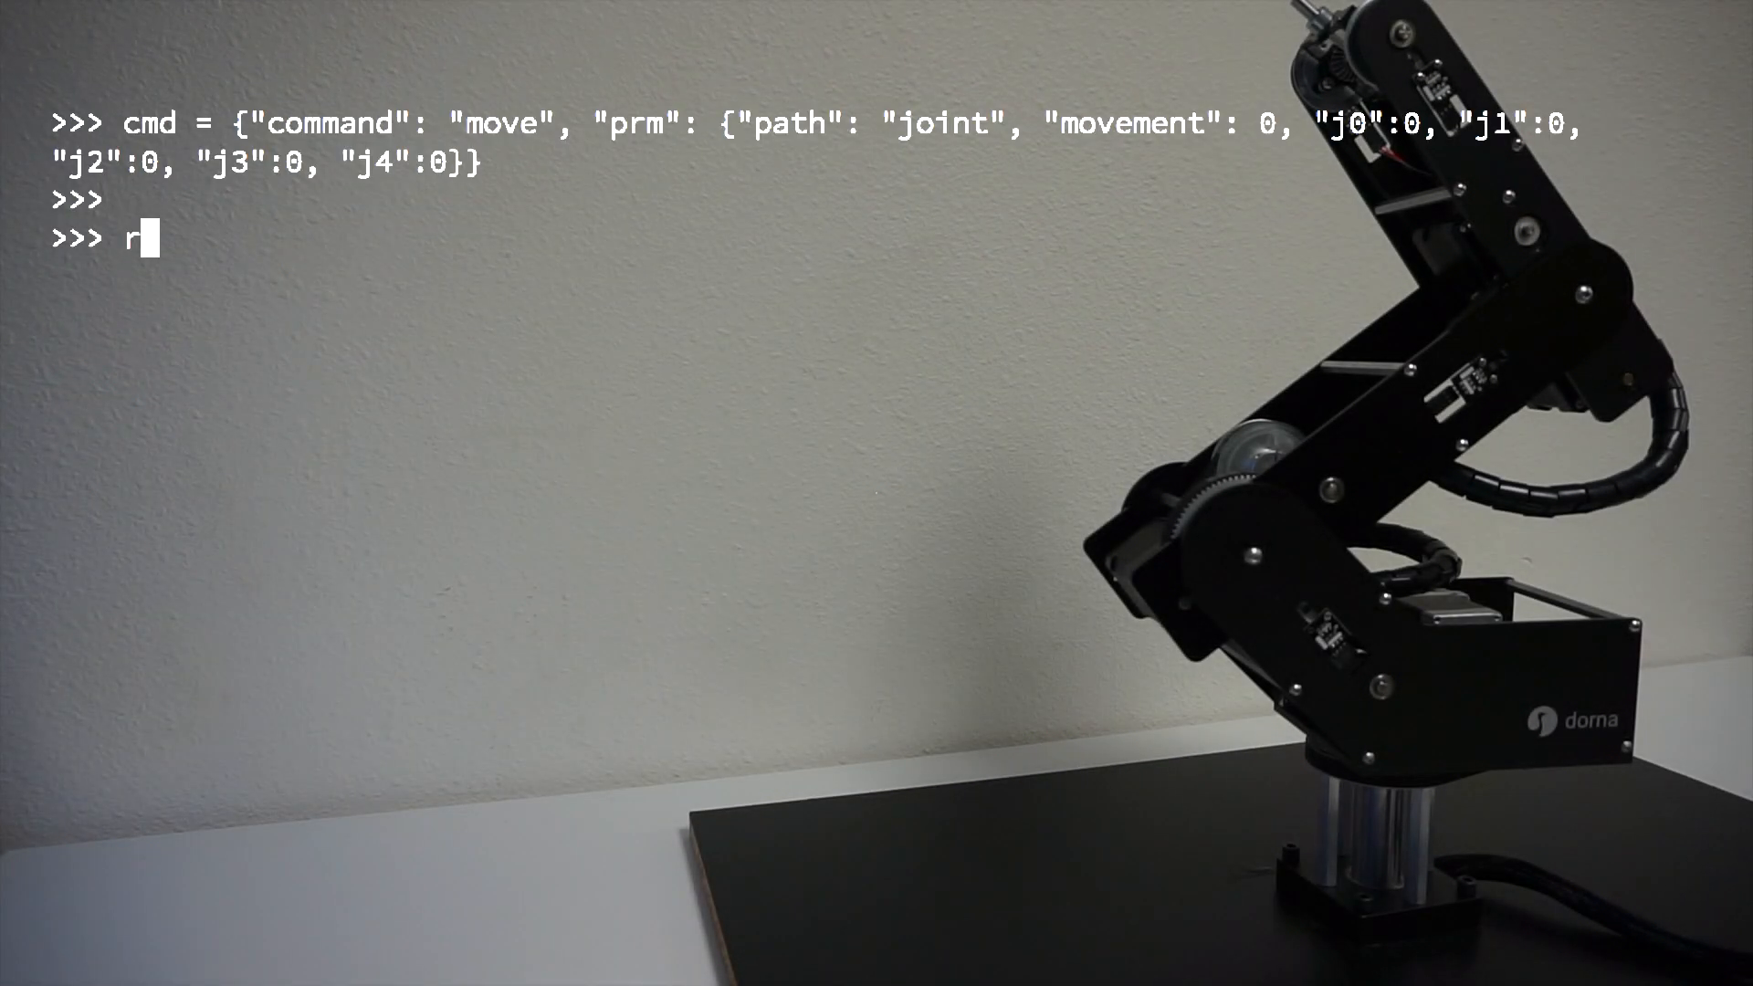
Play the cmd joint move sending j0–j4 to 0 with robot.play(cmd), reported fulfilled.
type("obot.play")
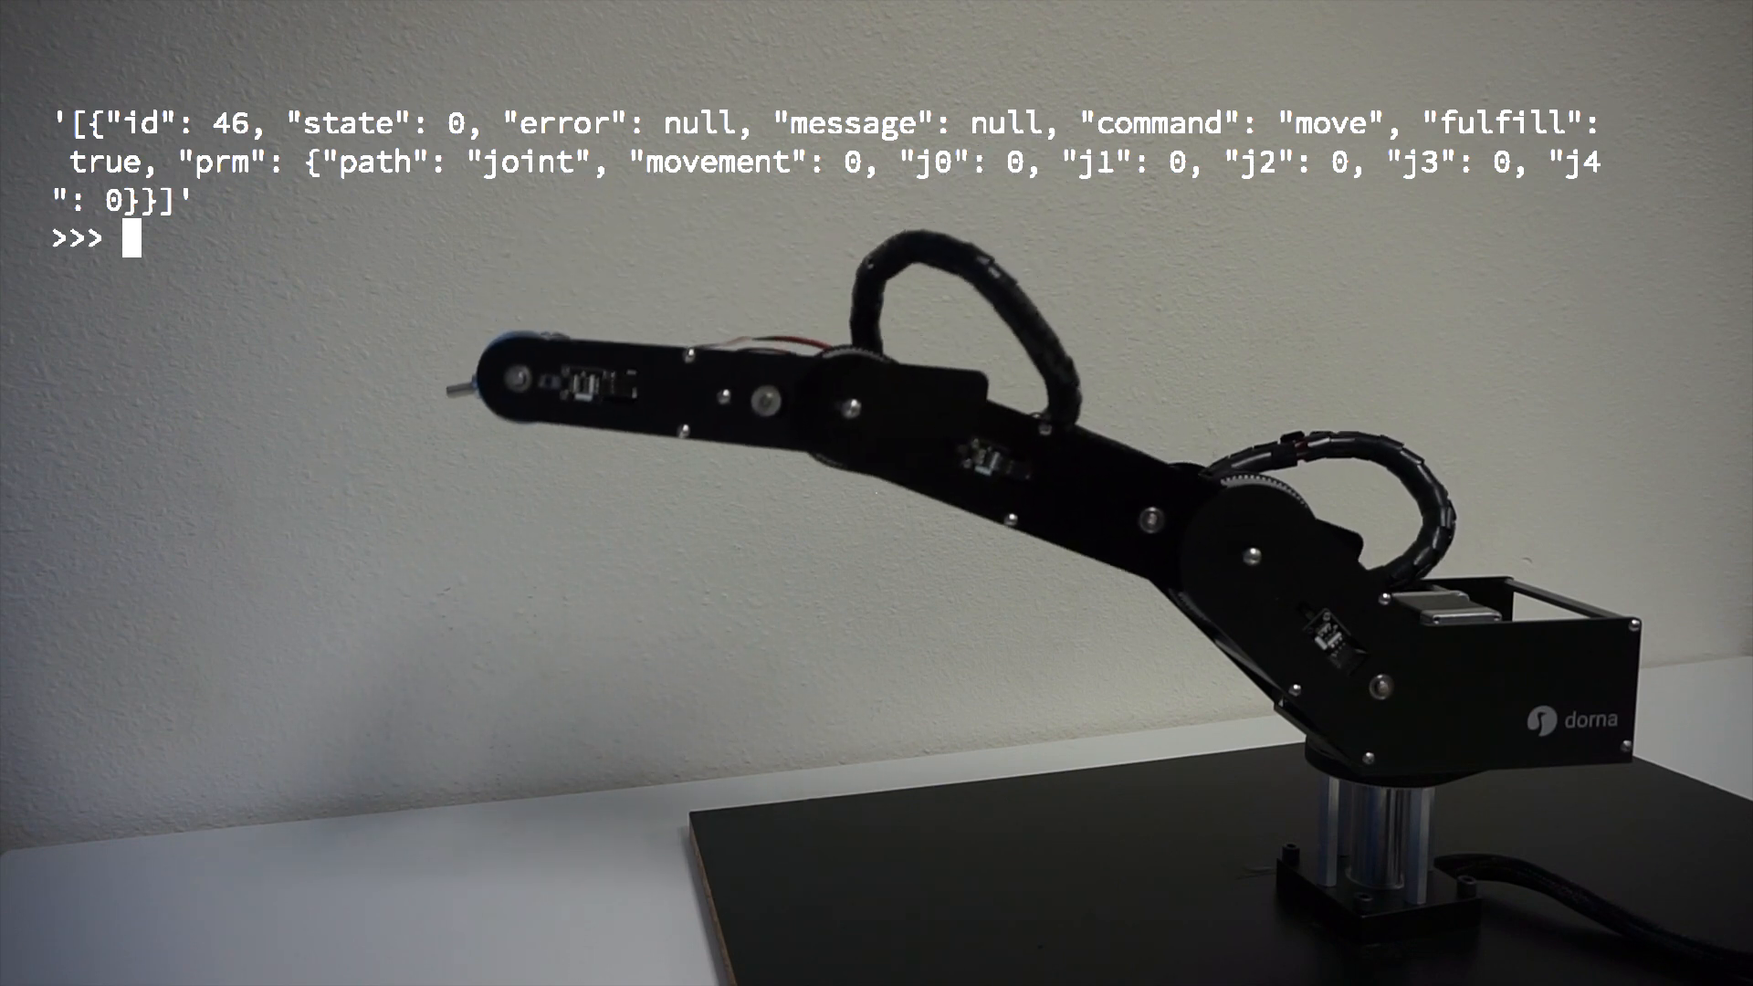
type("robot.play(cmd)")
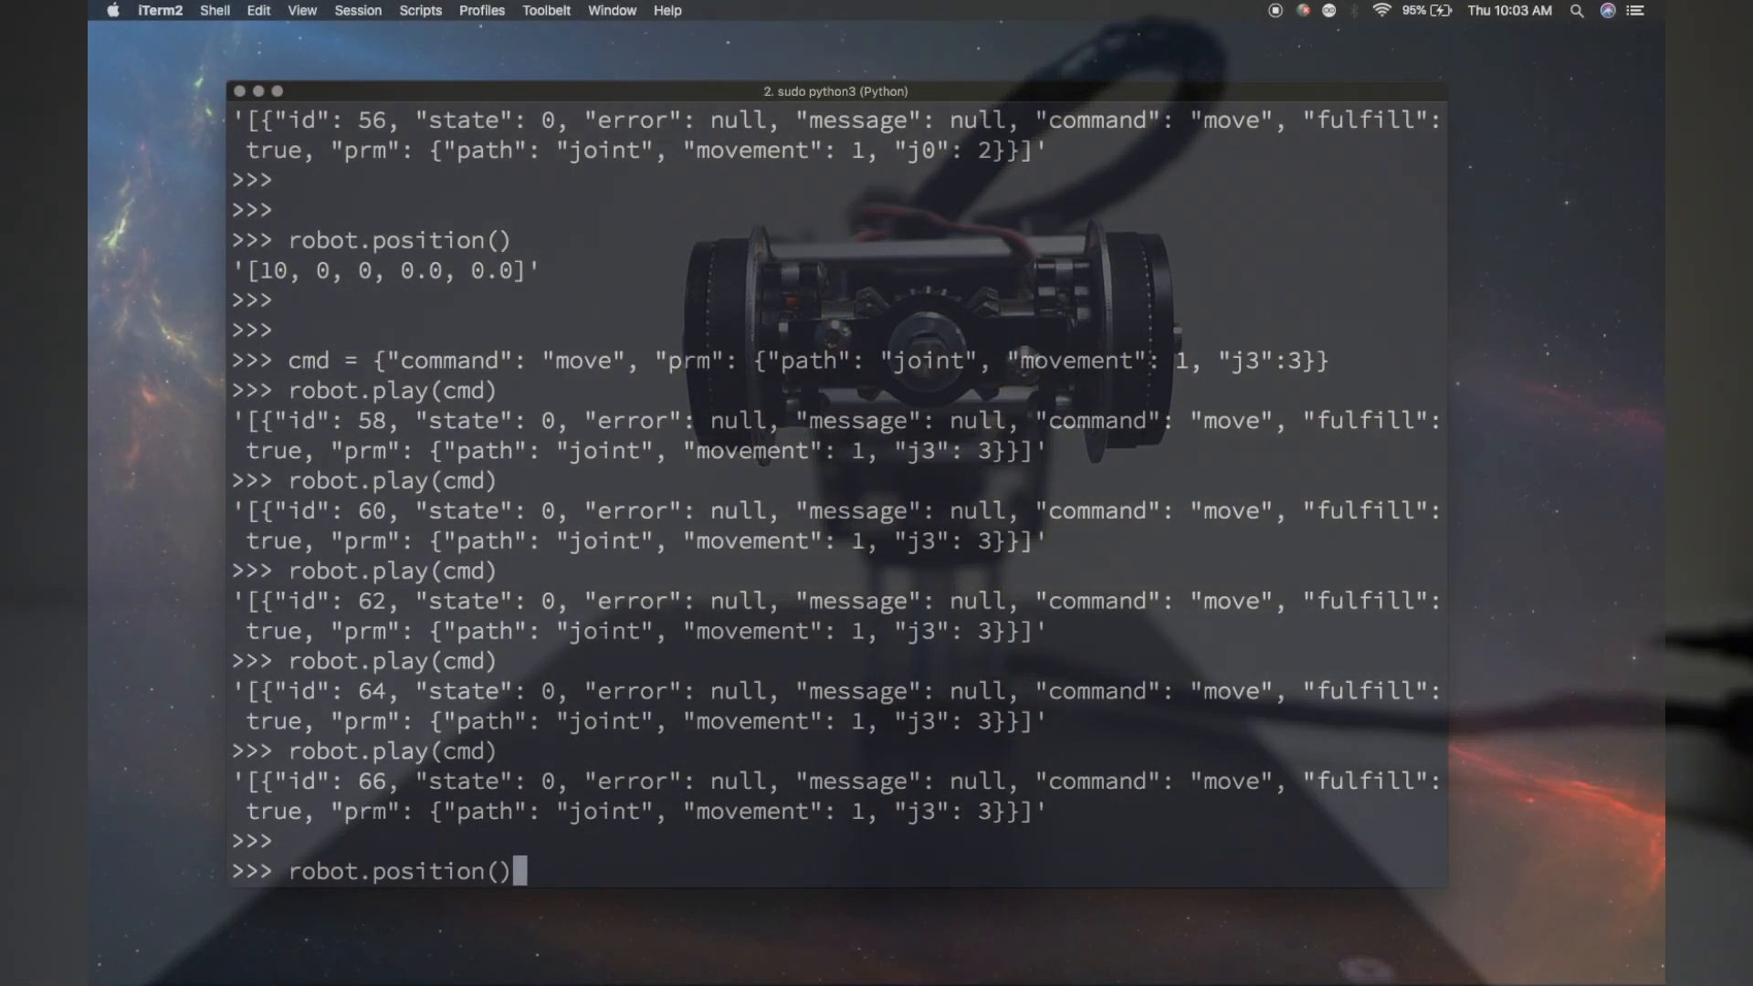
Calibrate the arm from [10, 0, 0, 15.0, 0.0] to all zeros with robot.calibrate([0,0,0,0,0]) and verify the position.
key("enter")
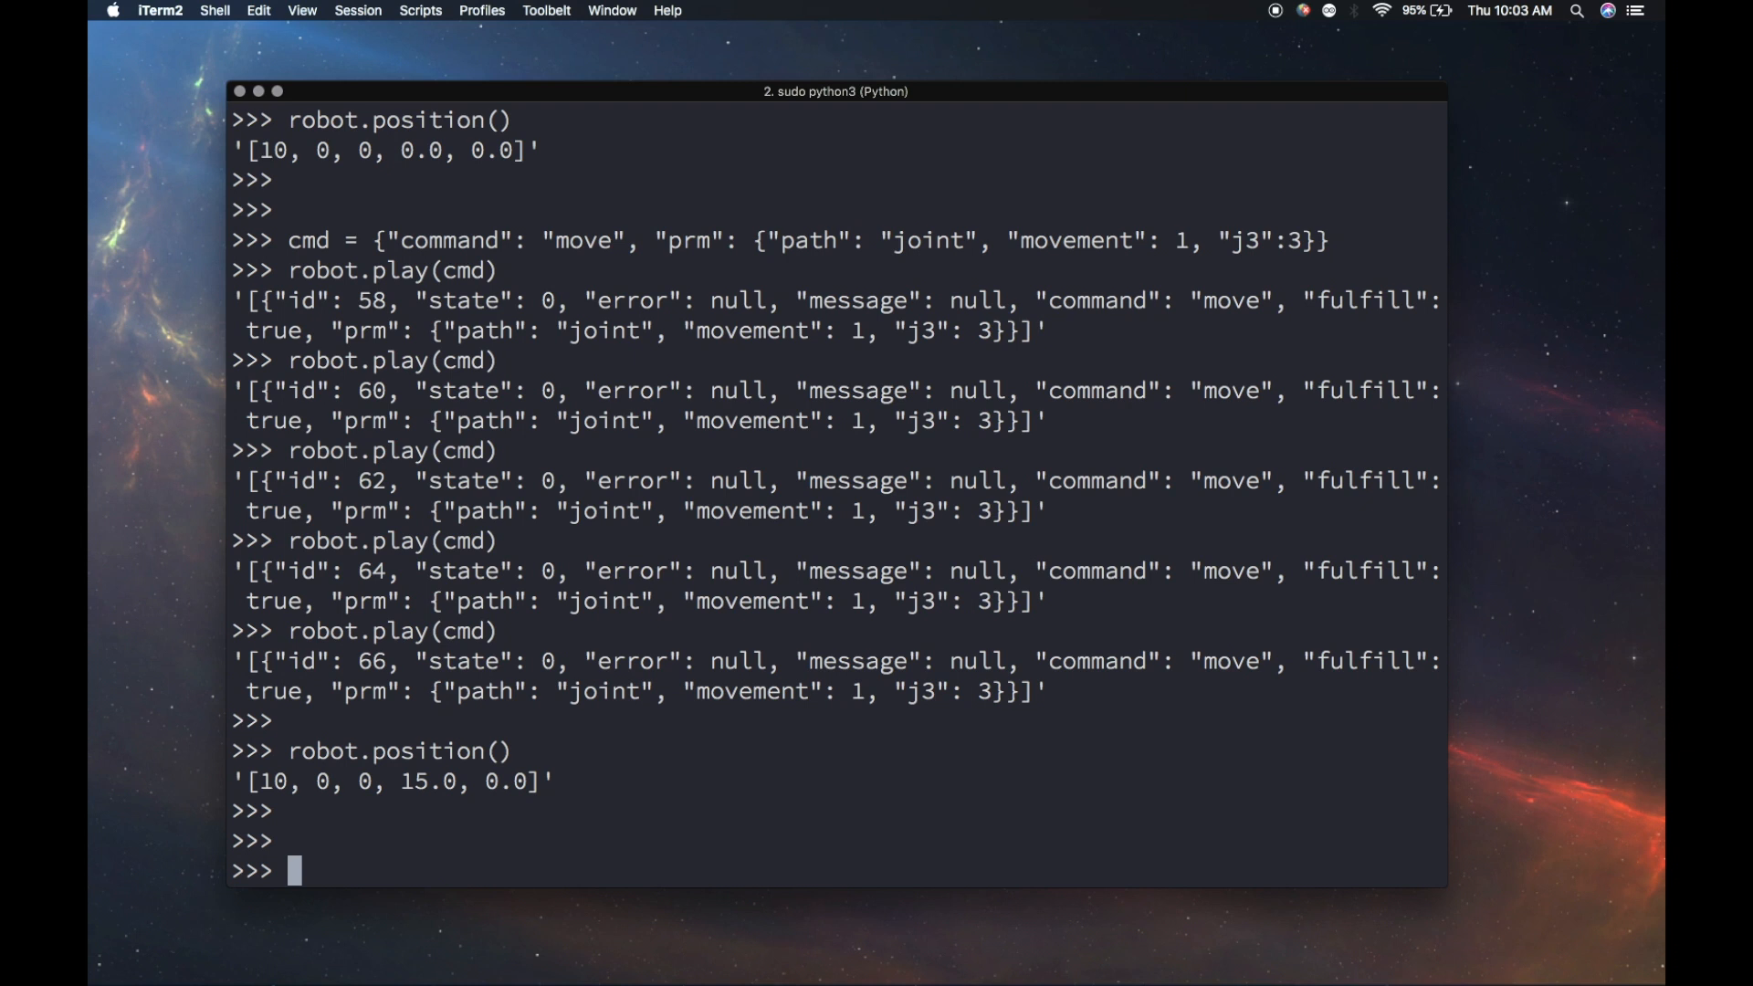
type("r")
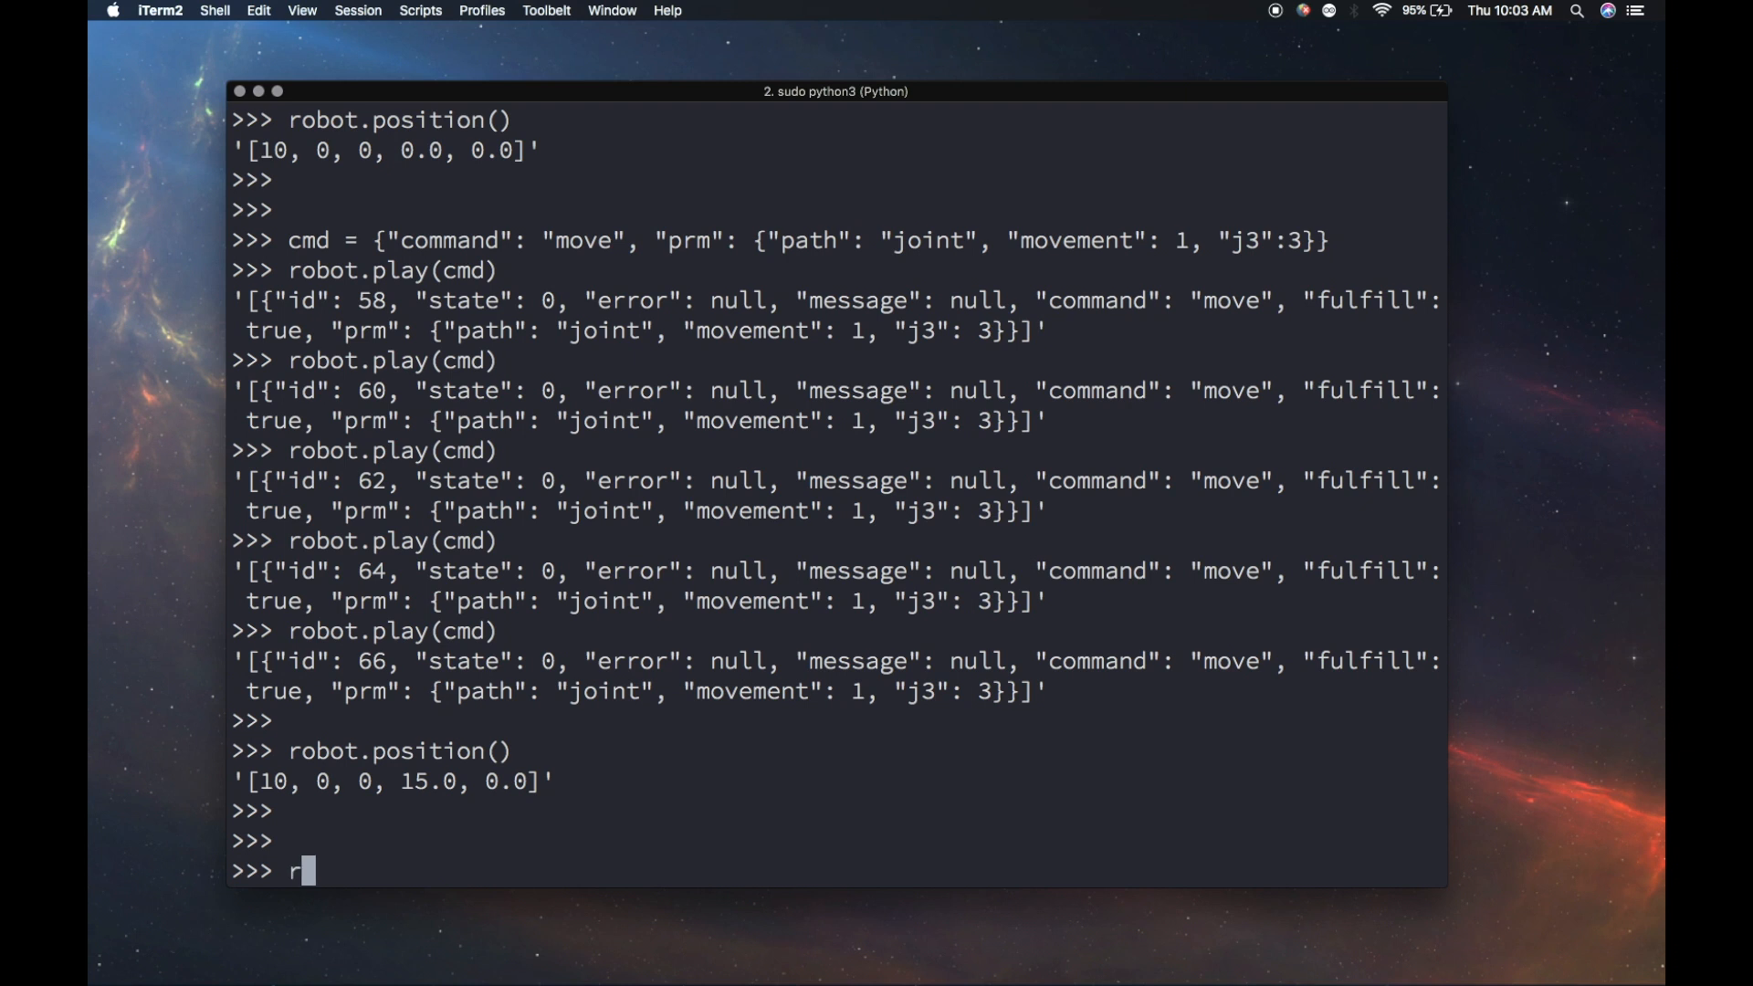
type("obot.calibrate([0")
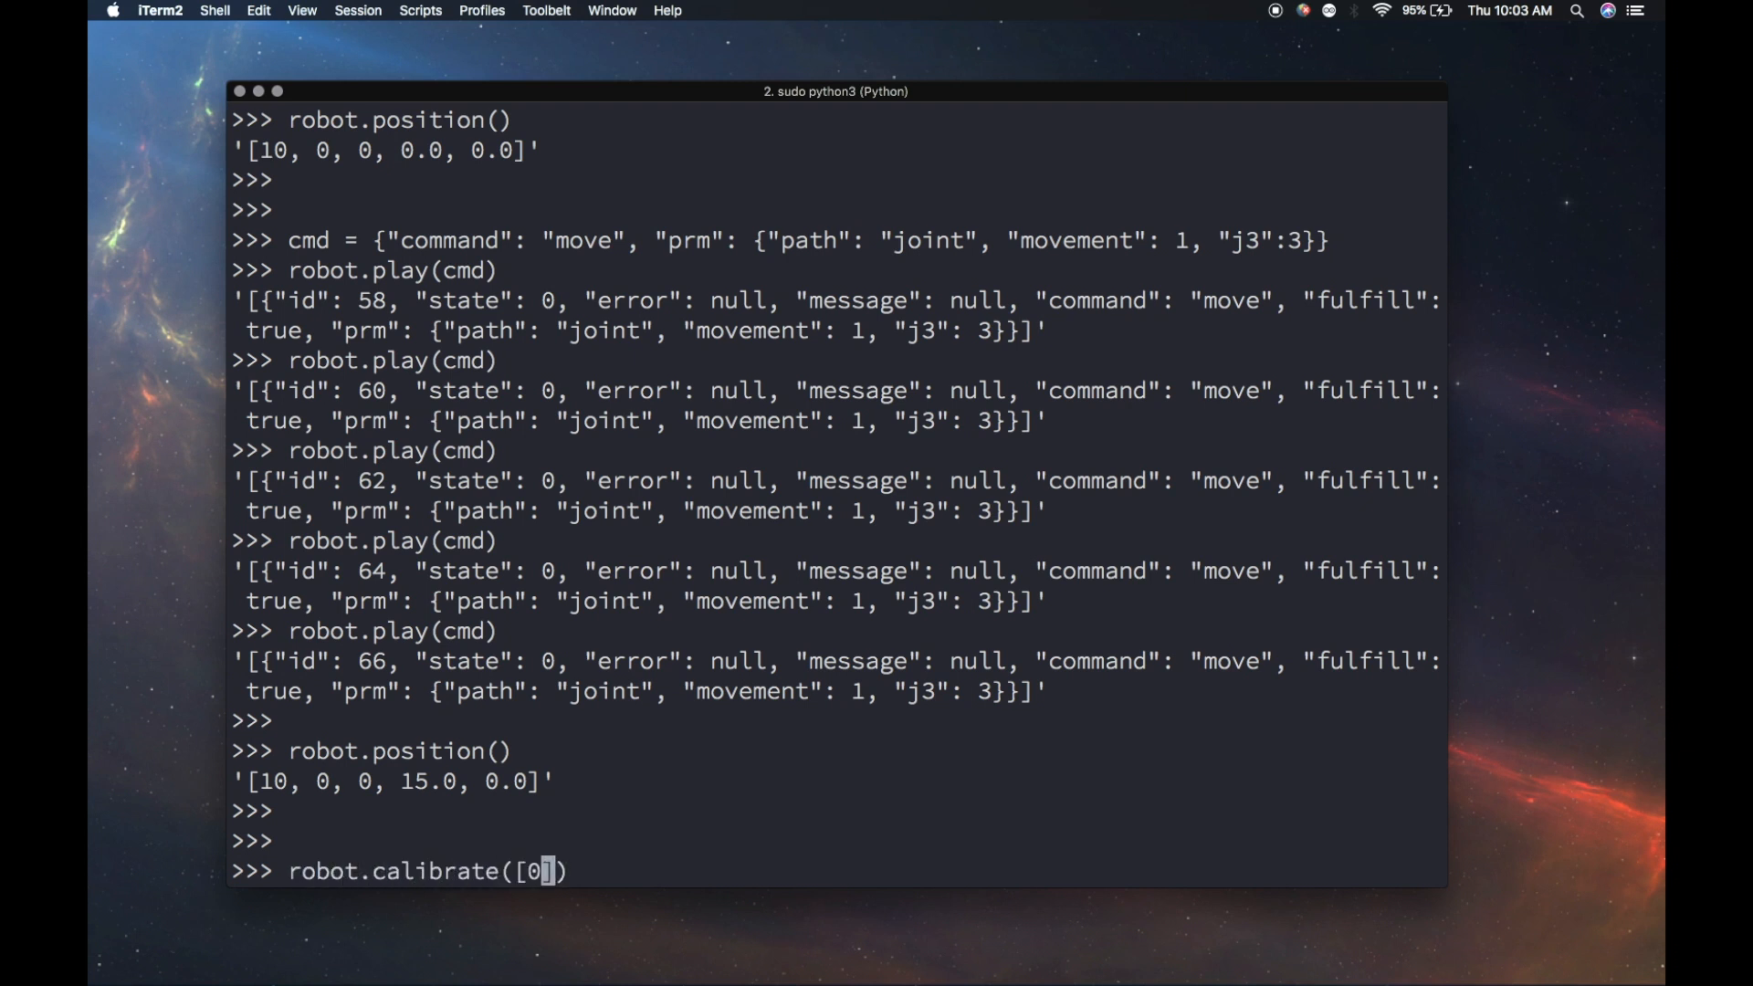
type(",0,0,0,0")
type("robot.position()")
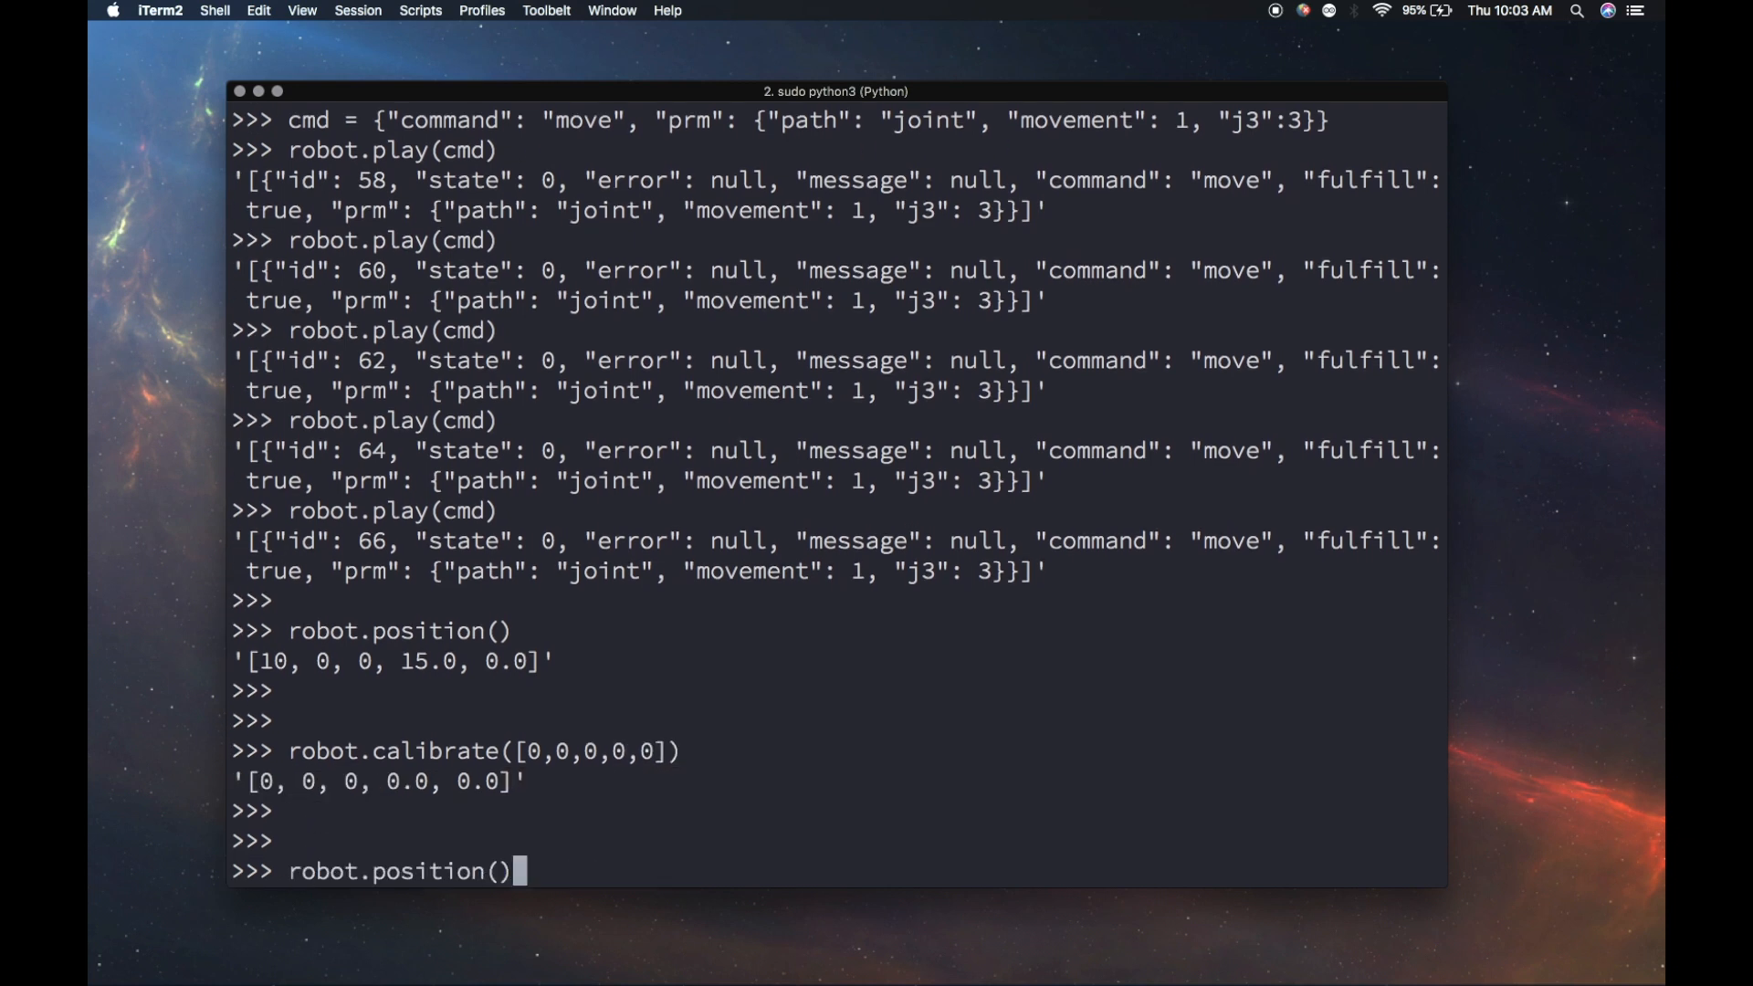
key("enter")
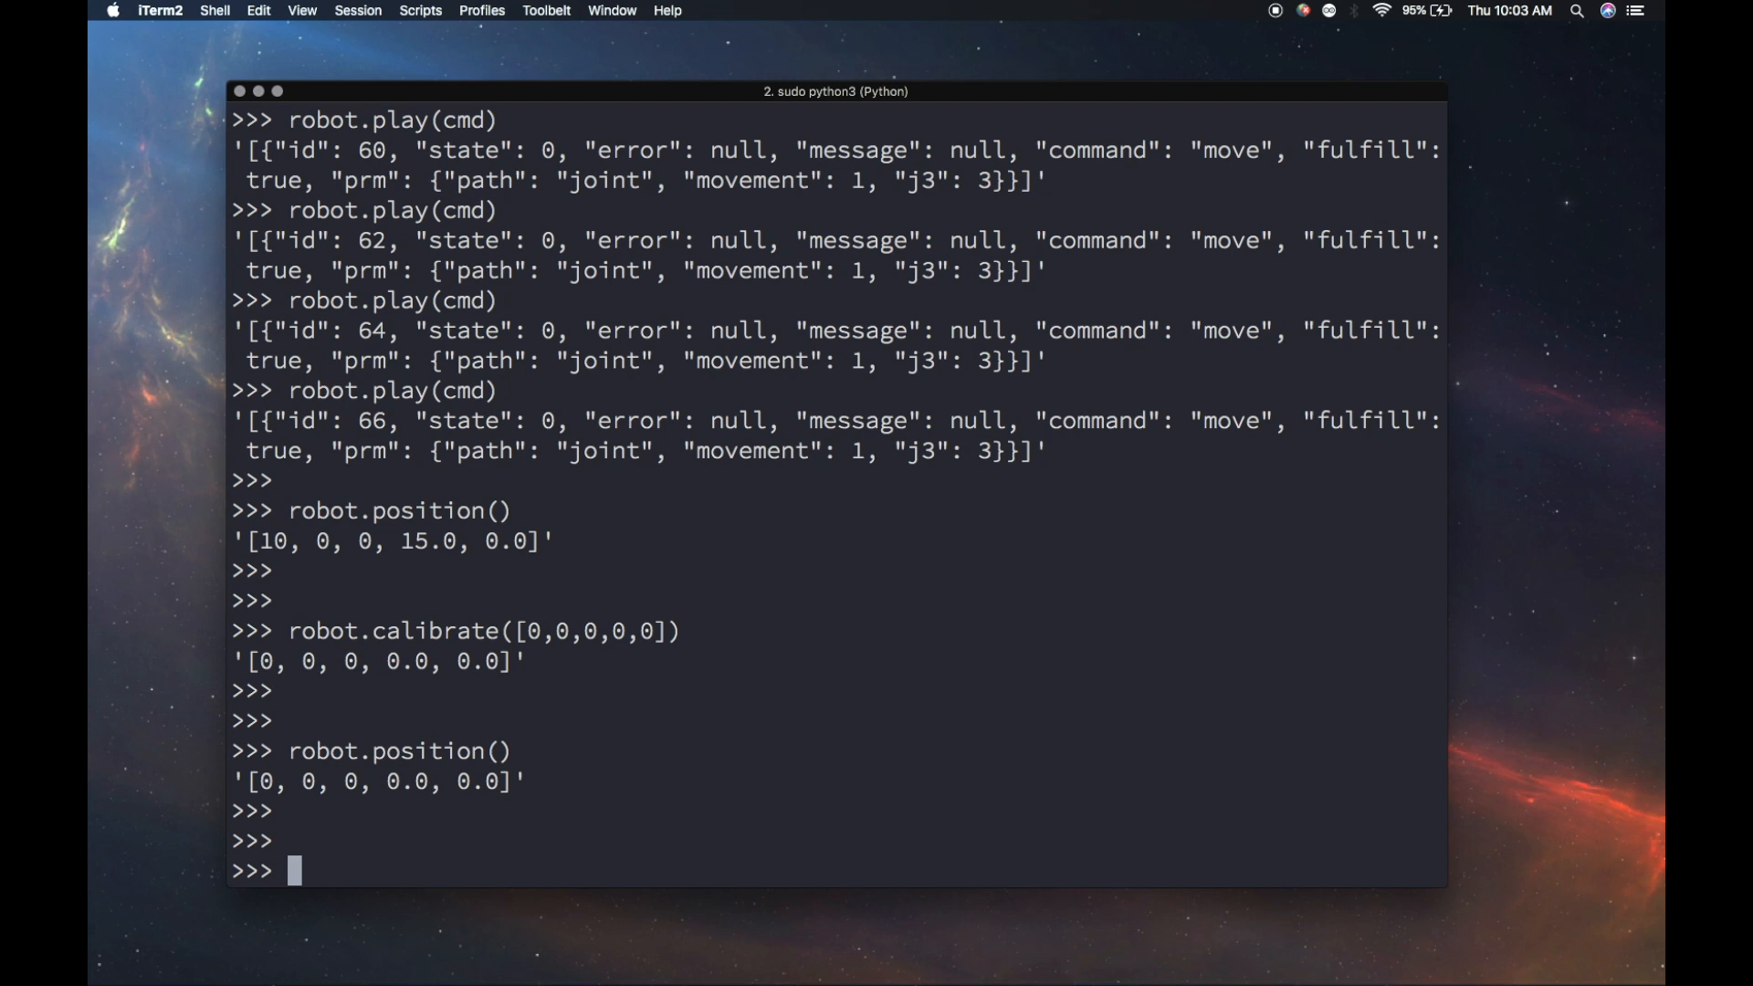
Save the calibrated configuration as /Users/ryanlenart/Desktop/MyNewConfig.yaml with robot.save_config.
type("robot")
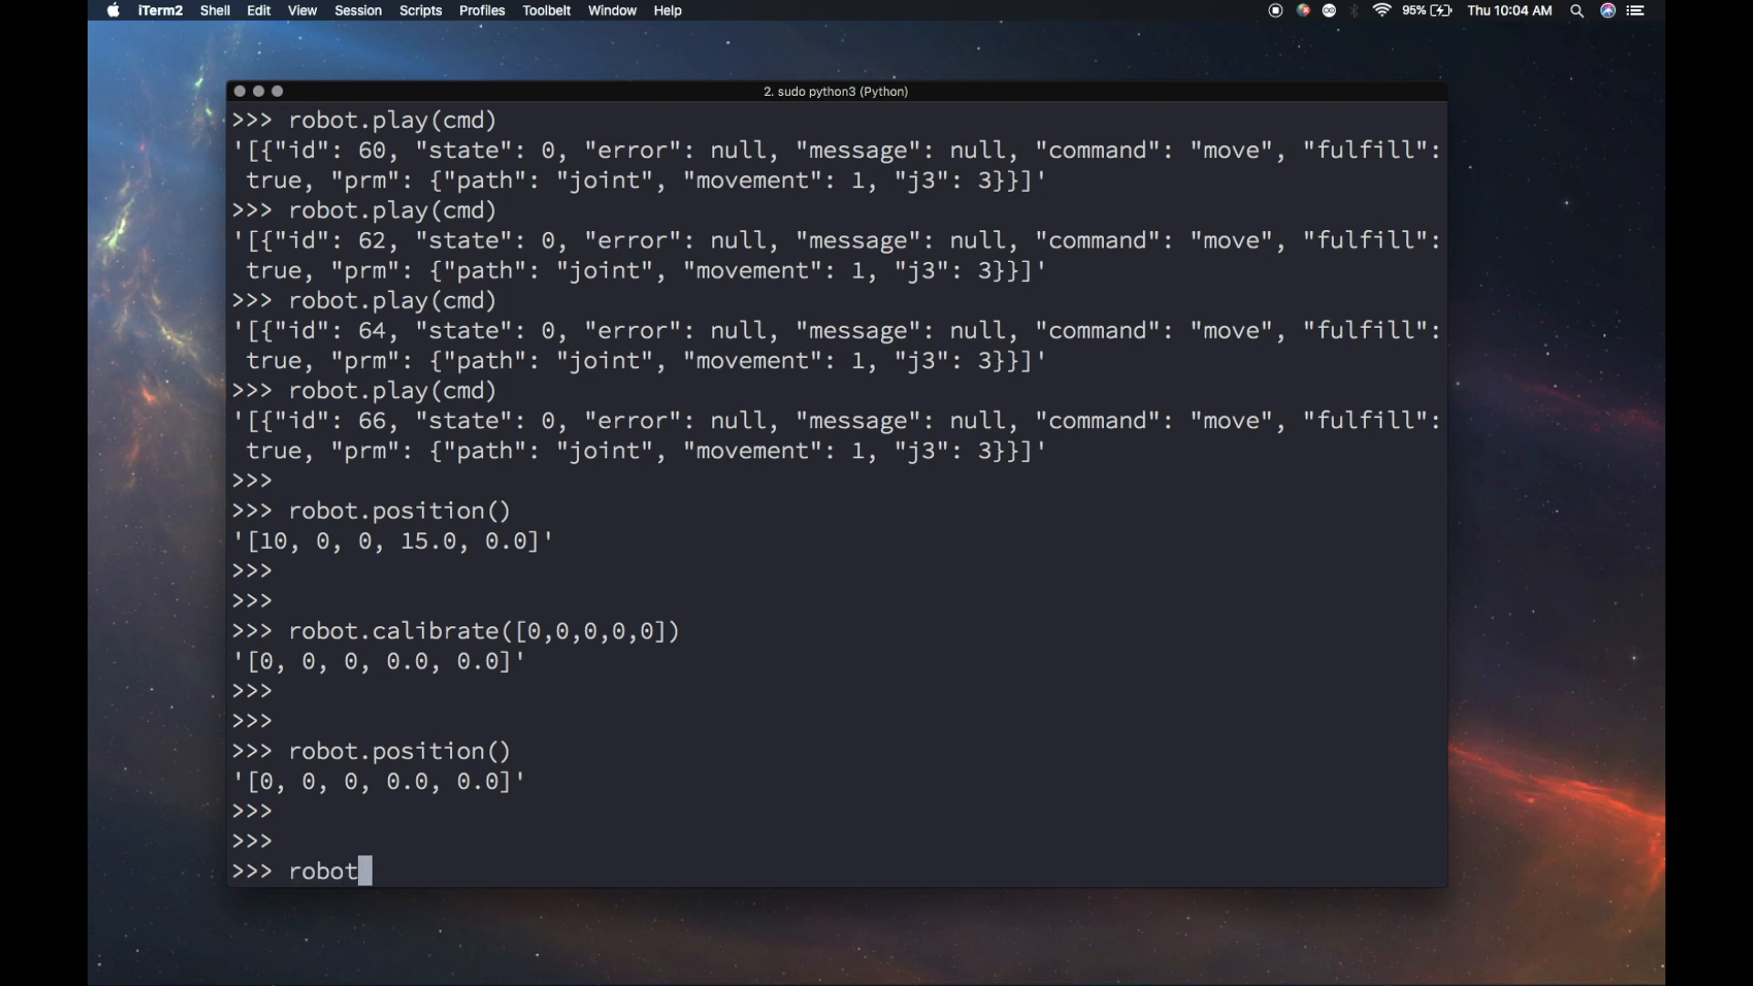
type(".save_config(")
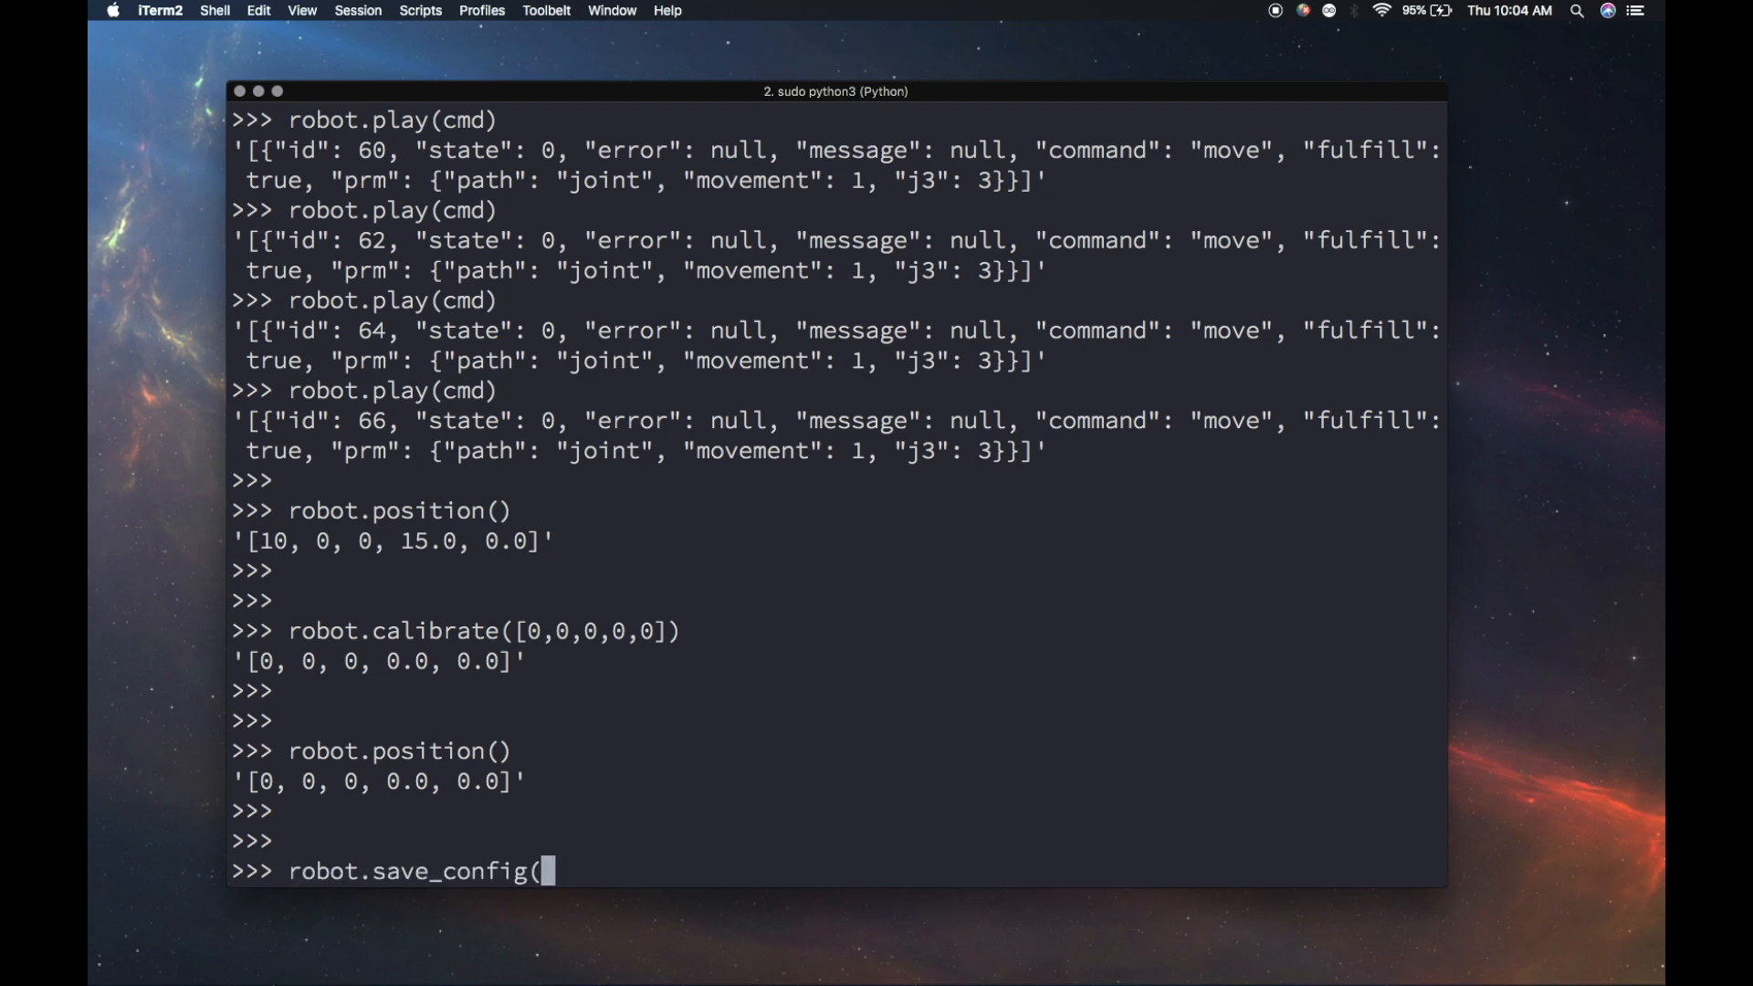
type("\"/\"")
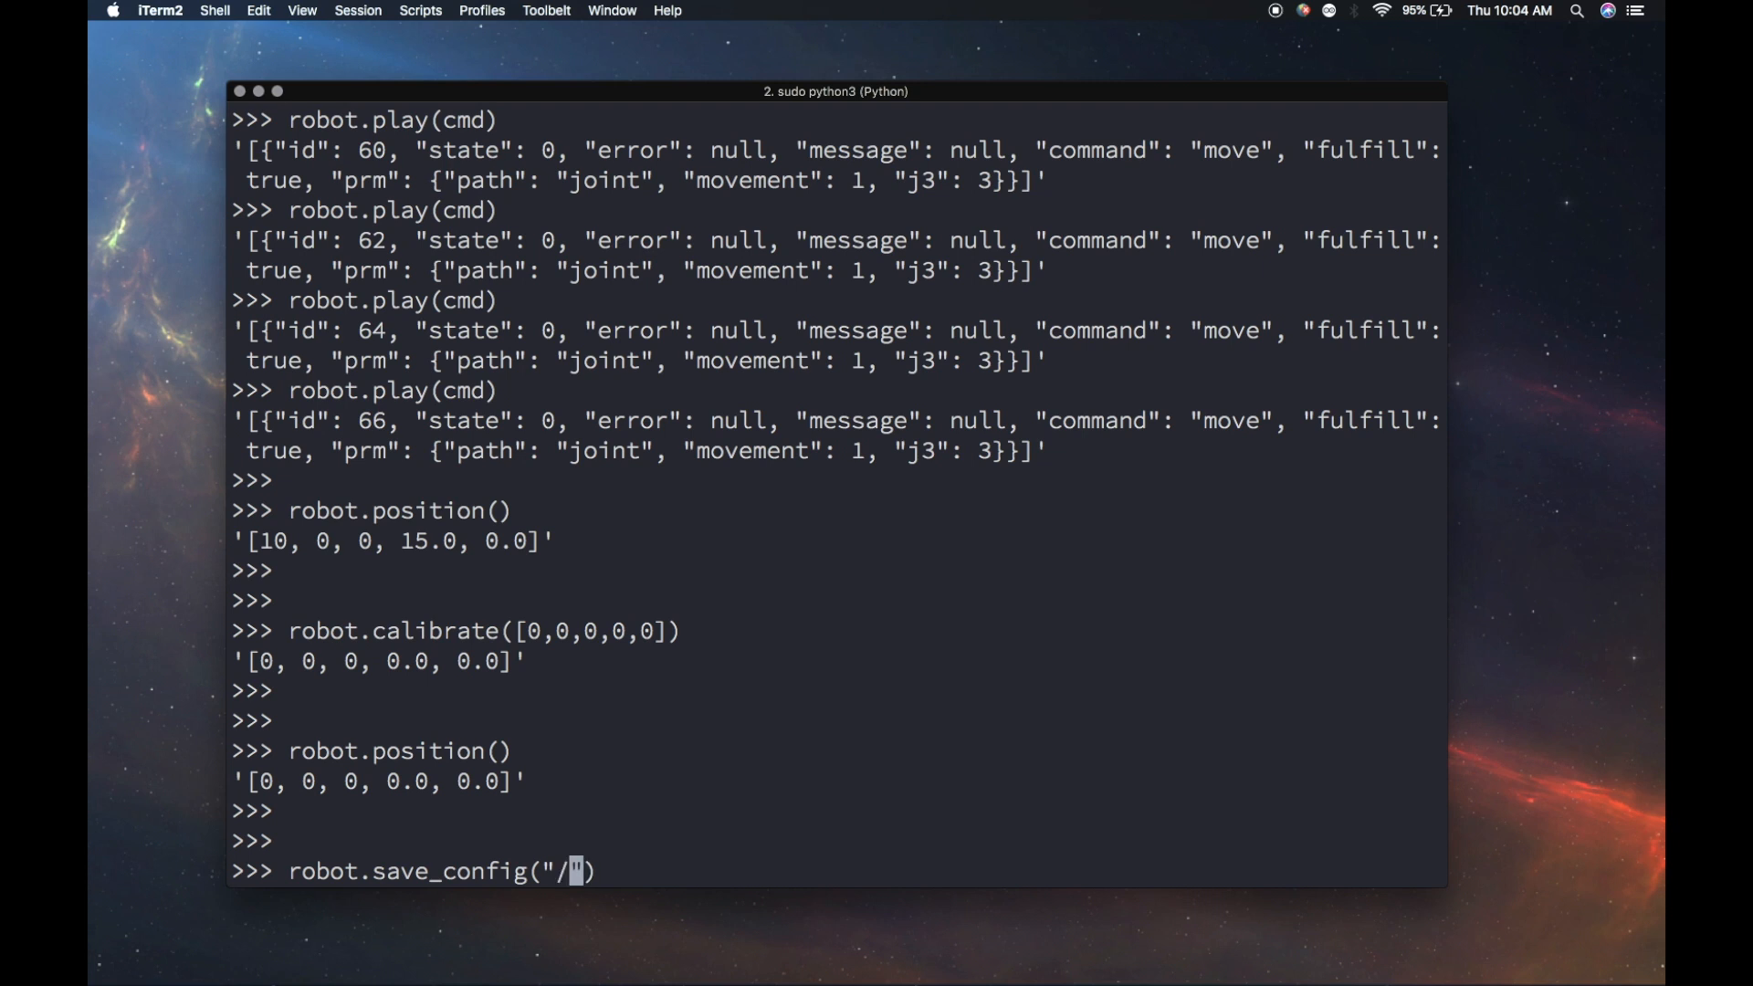
type("Users/ryanlen")
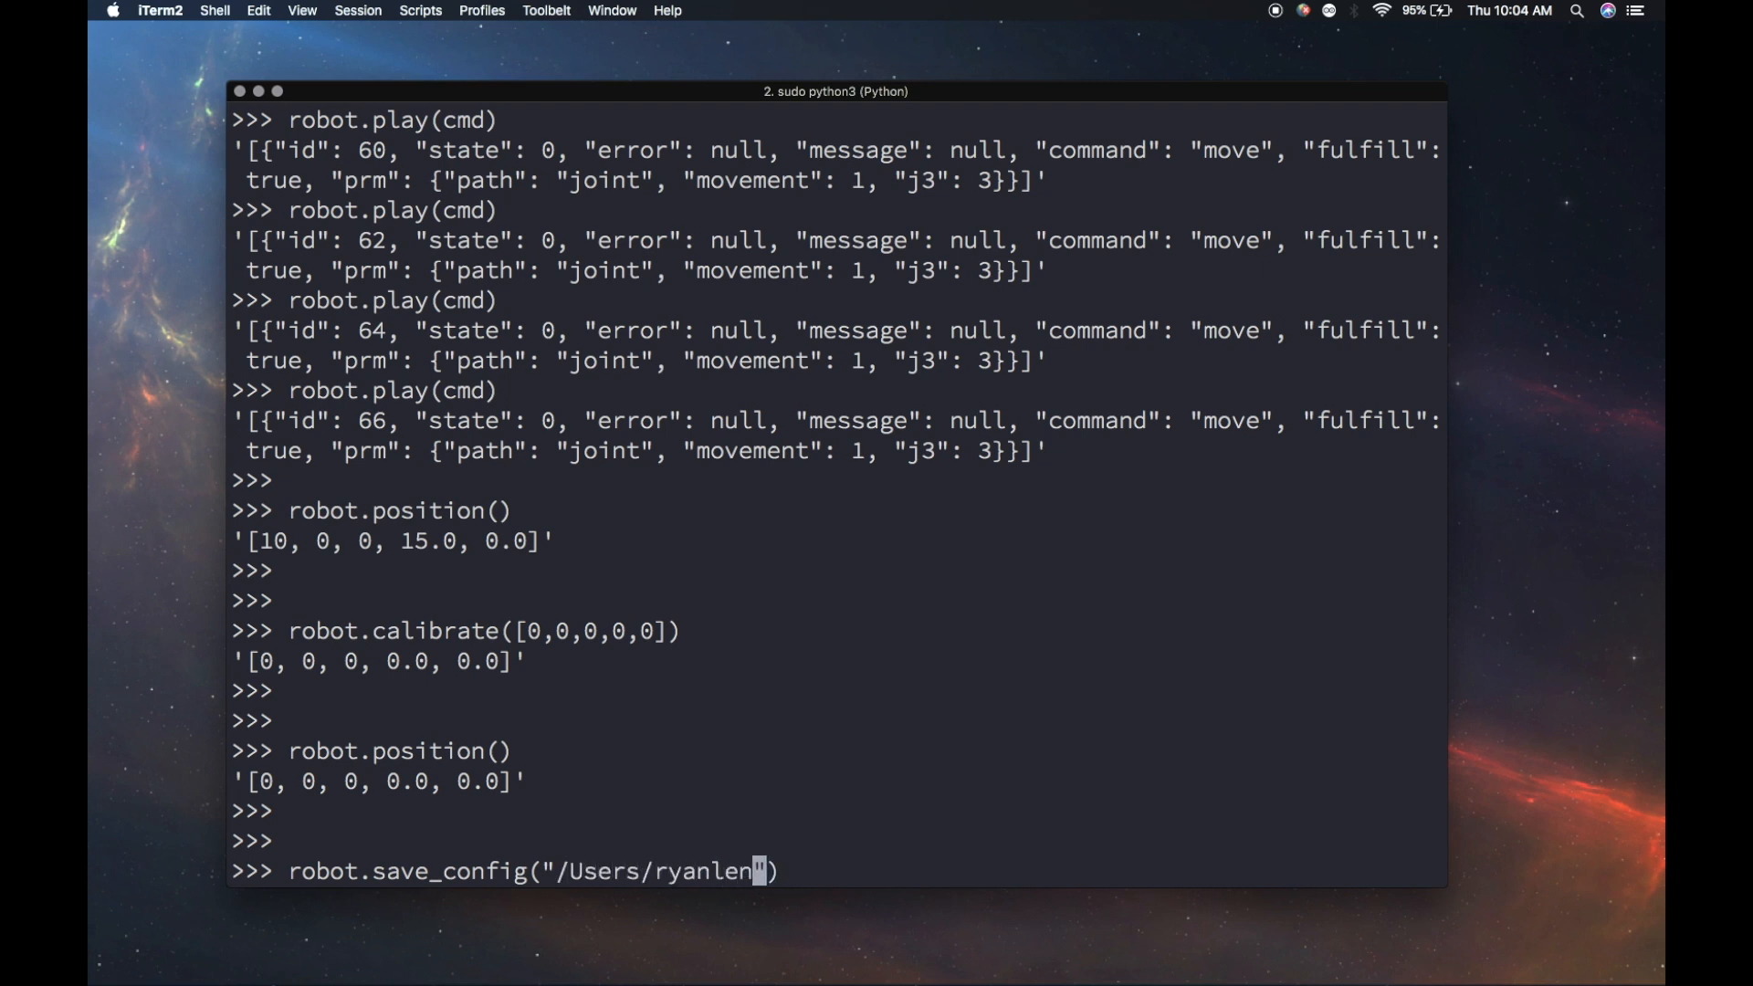
type("art/Desktop")
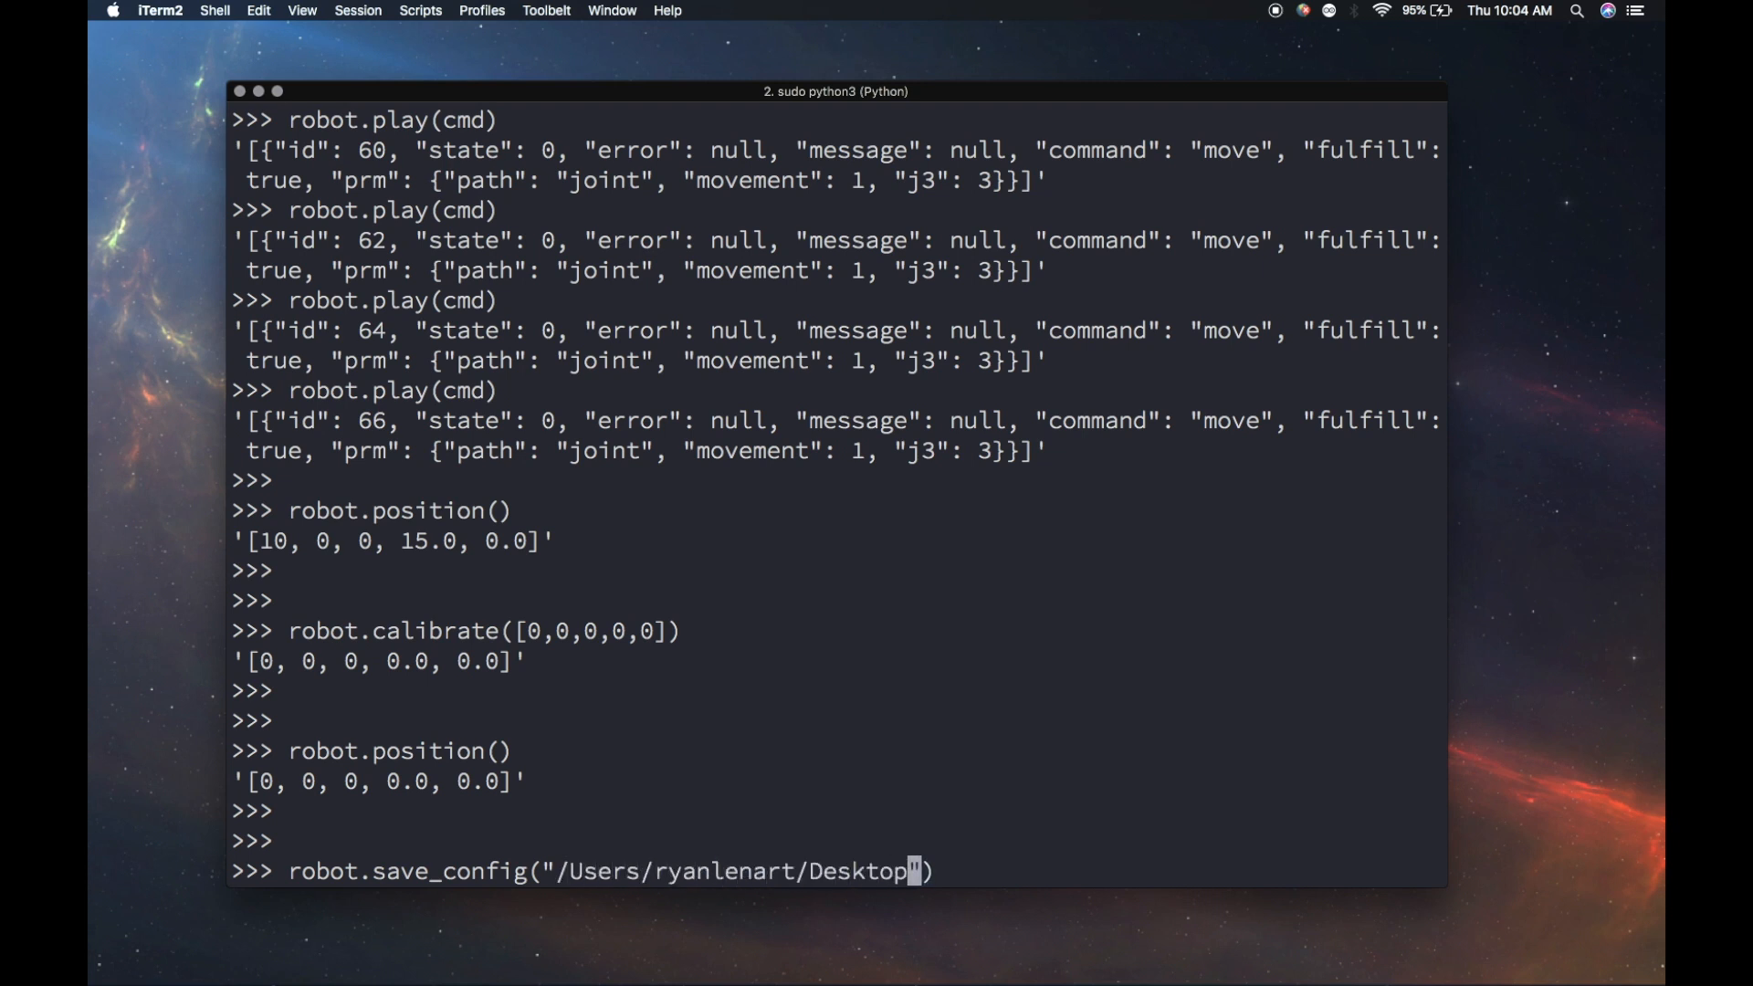
type("/")
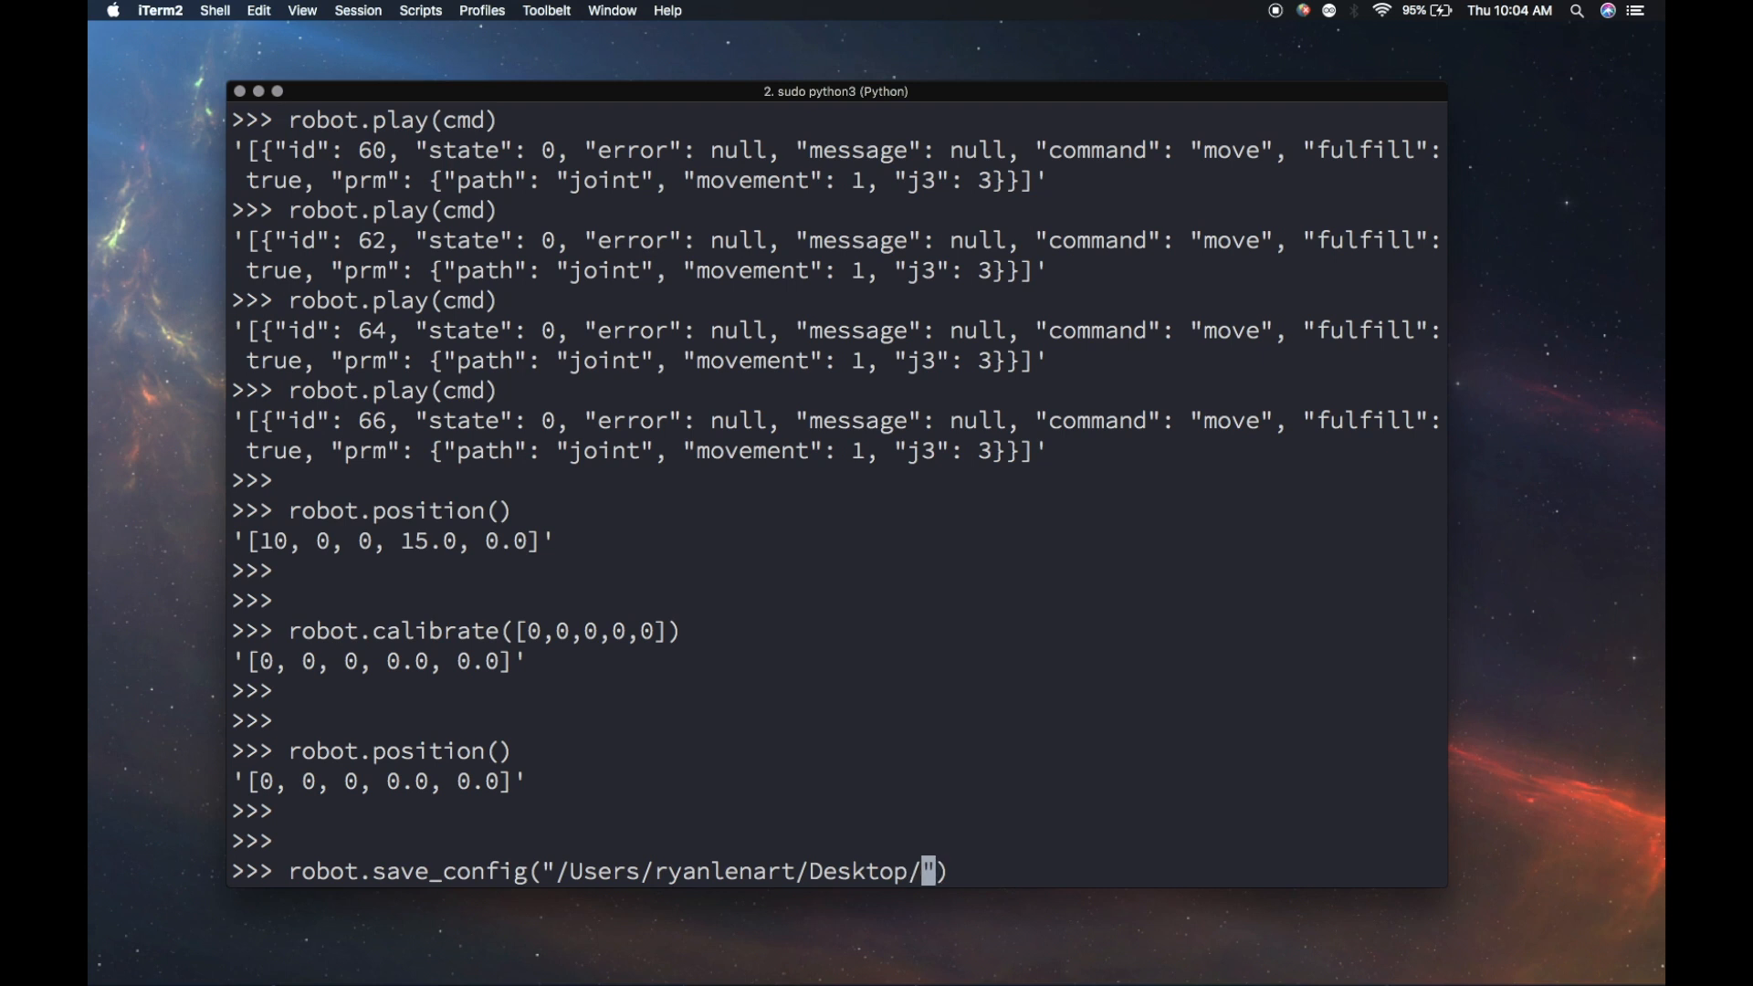
type("MyN")
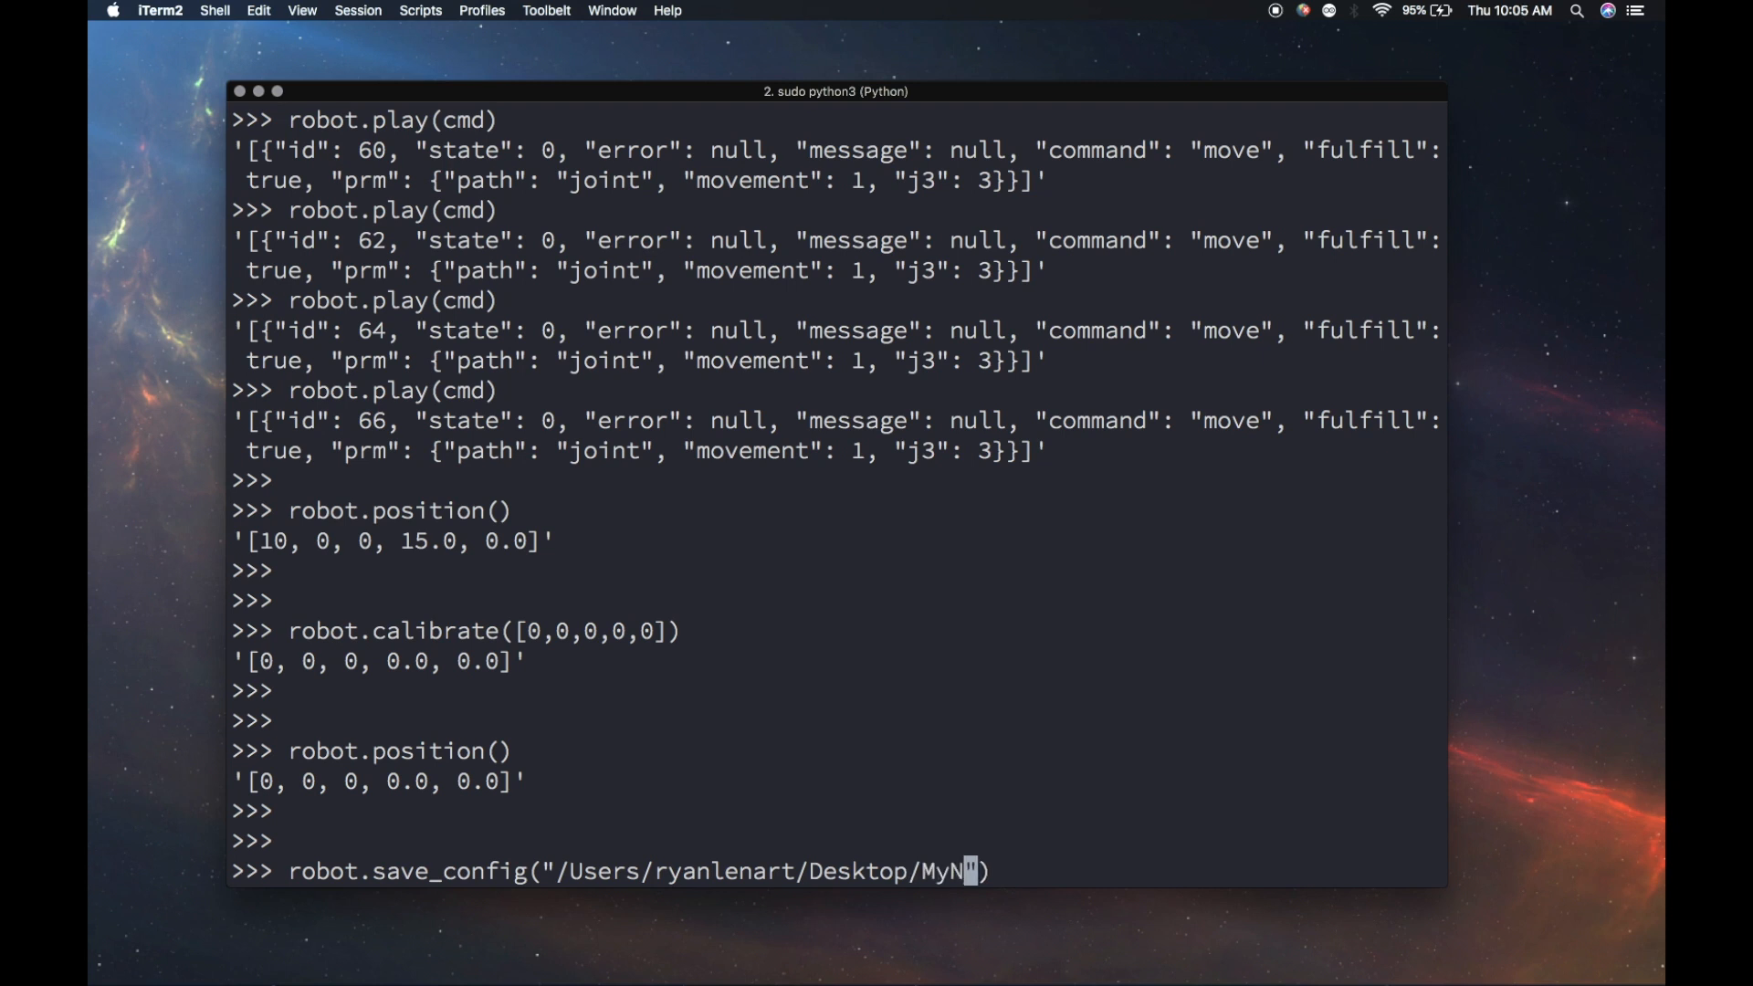
type("ewConfig.")
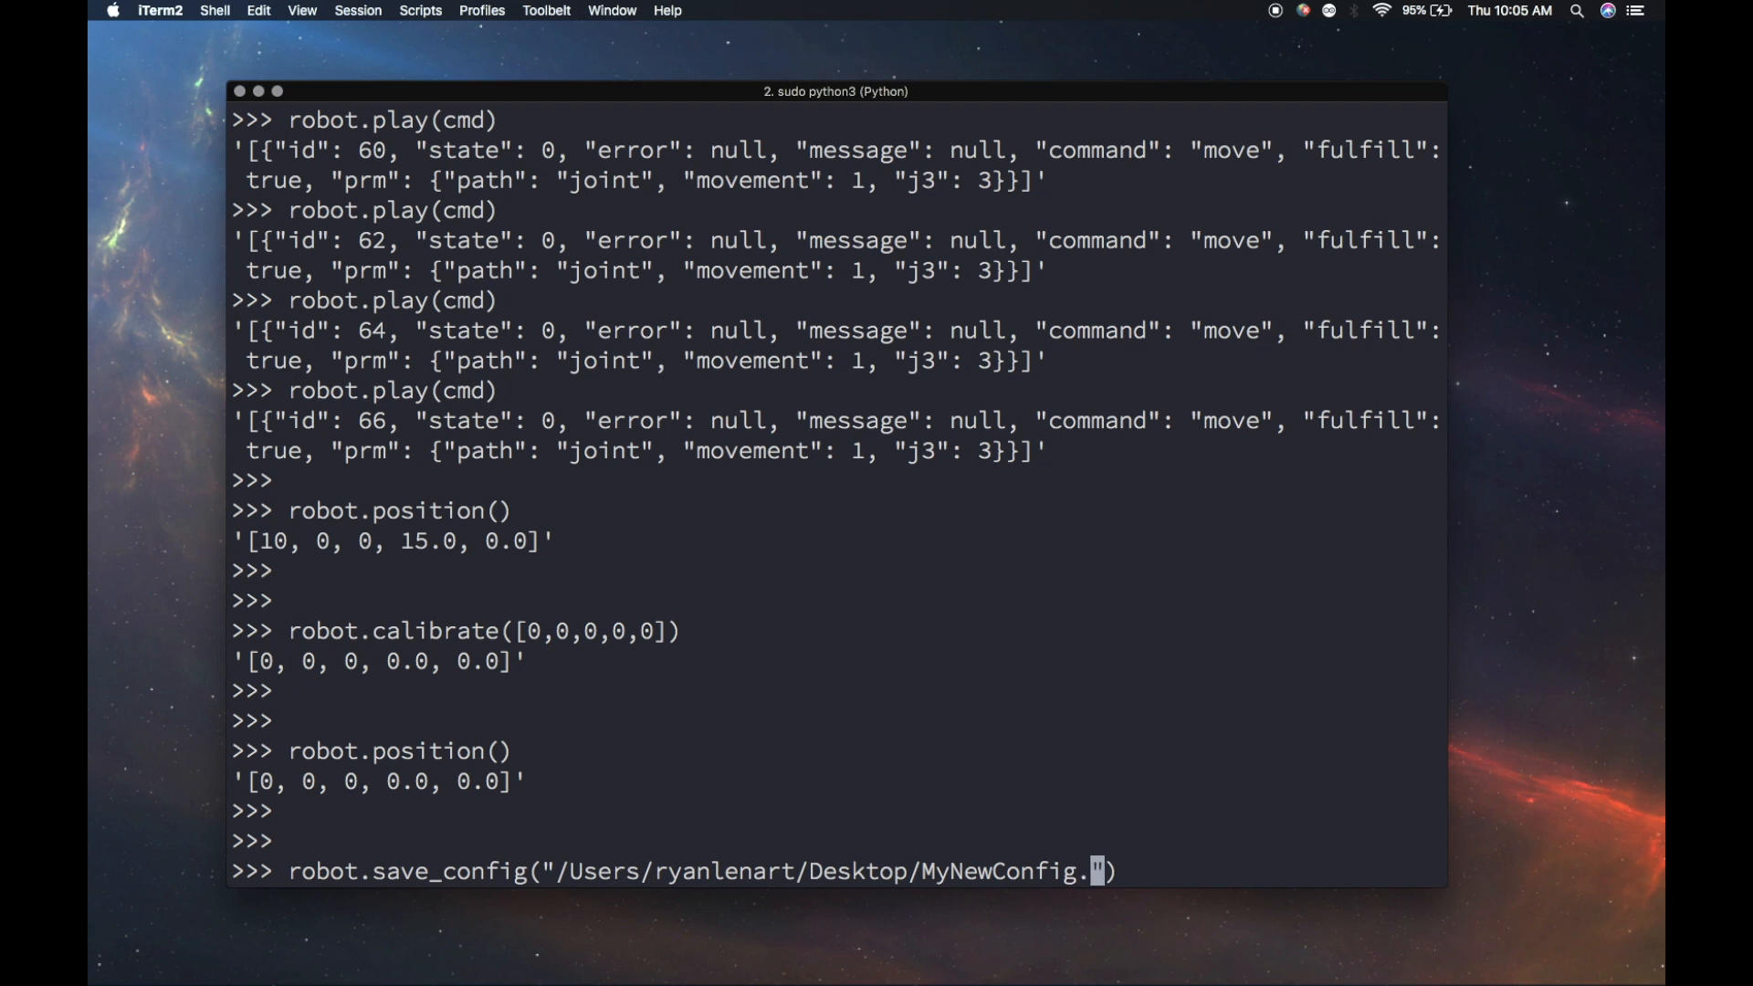
type("yaml\")")
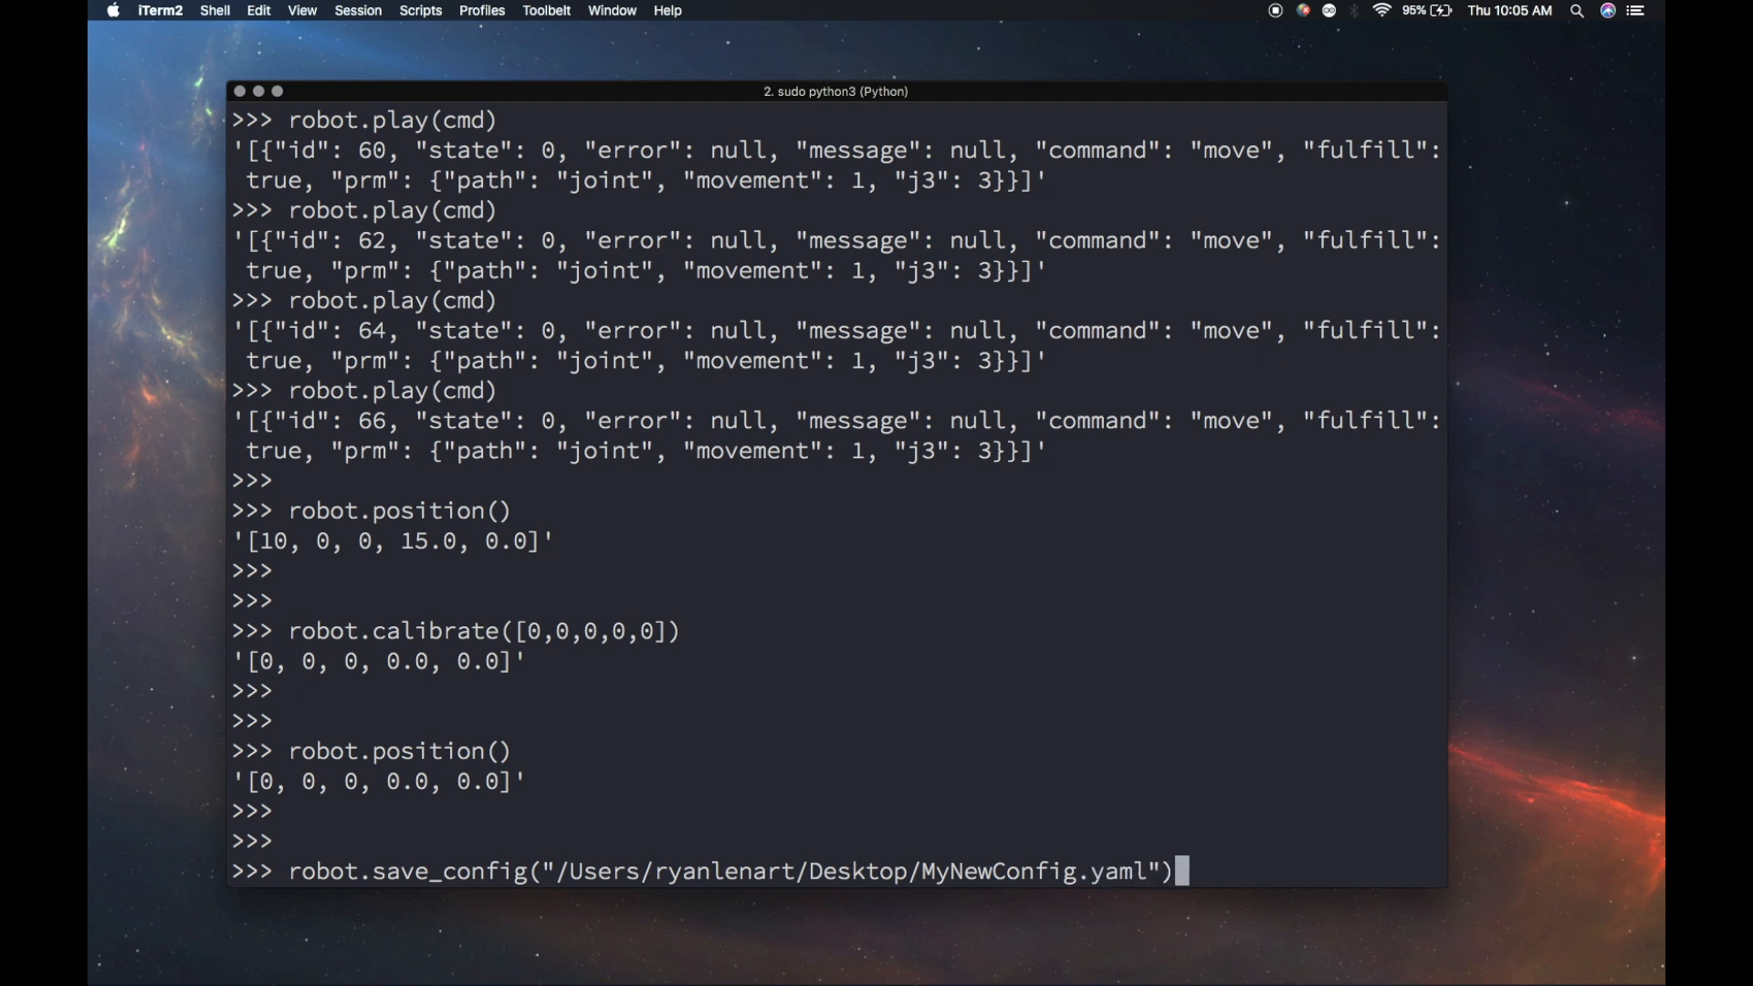
key("Return")
type("robot = Dor")
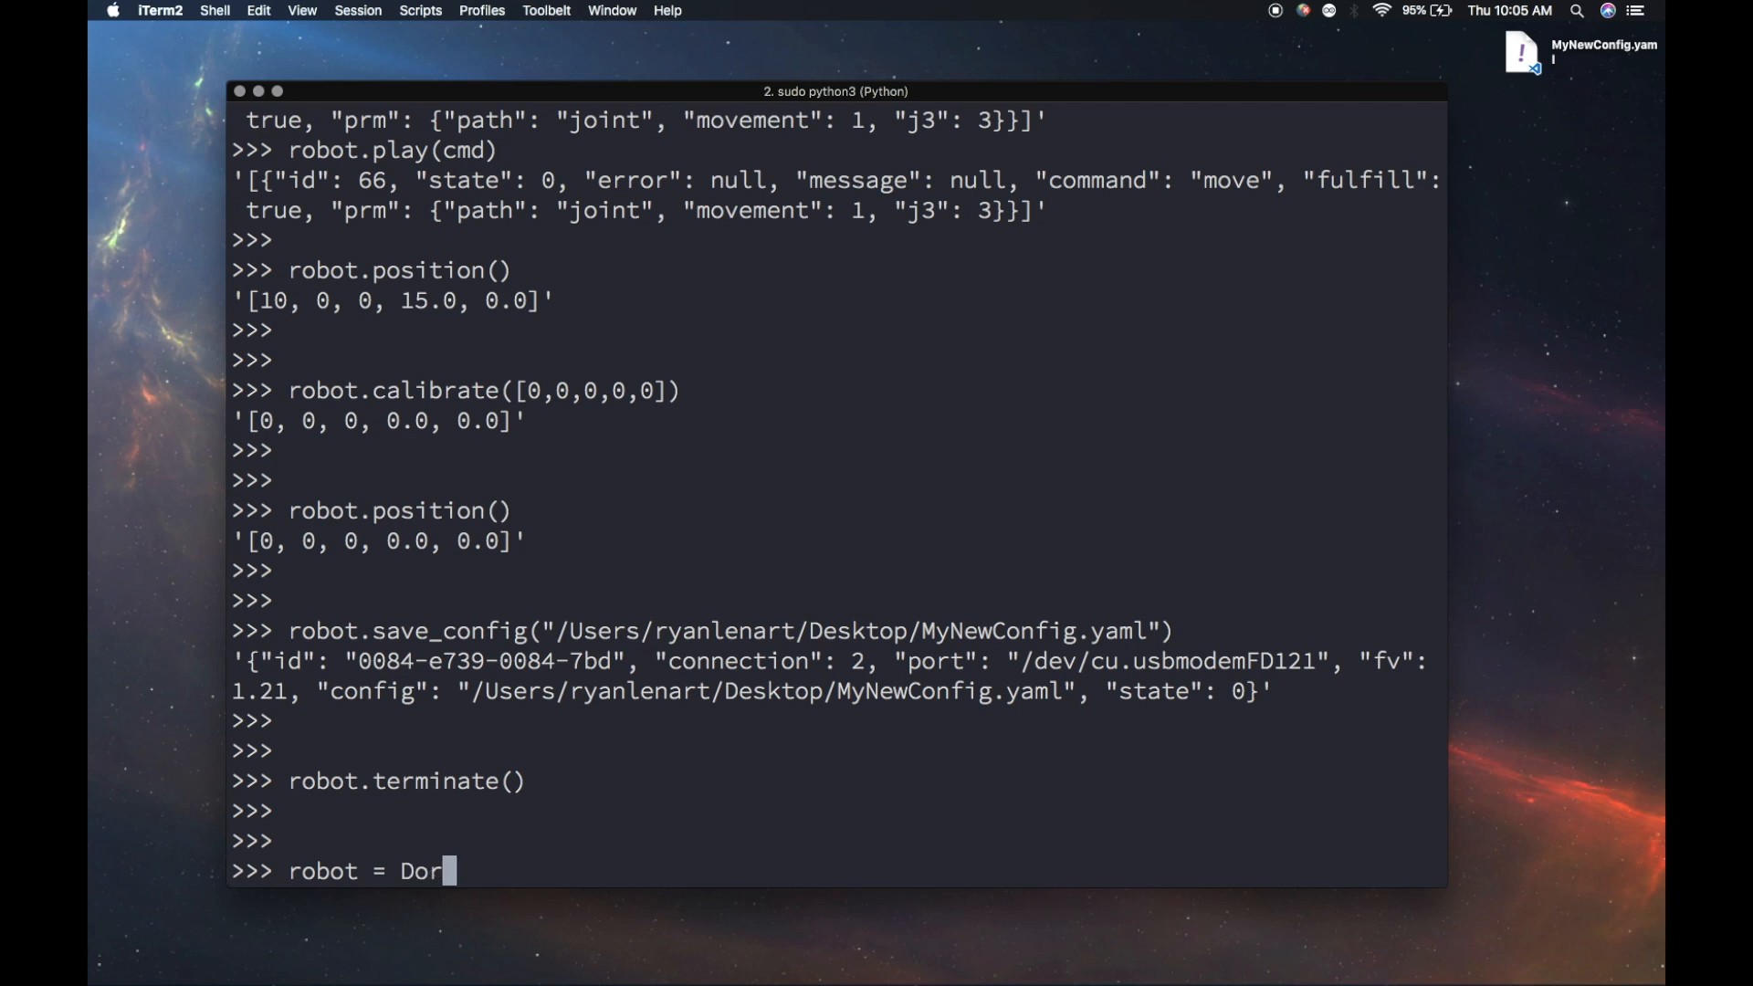
Create a new Dorna from /Users/ryanlenart/Desktop/MyNewConfig.yaml and connect it, completing 7/7 startup commands.
type("na()")
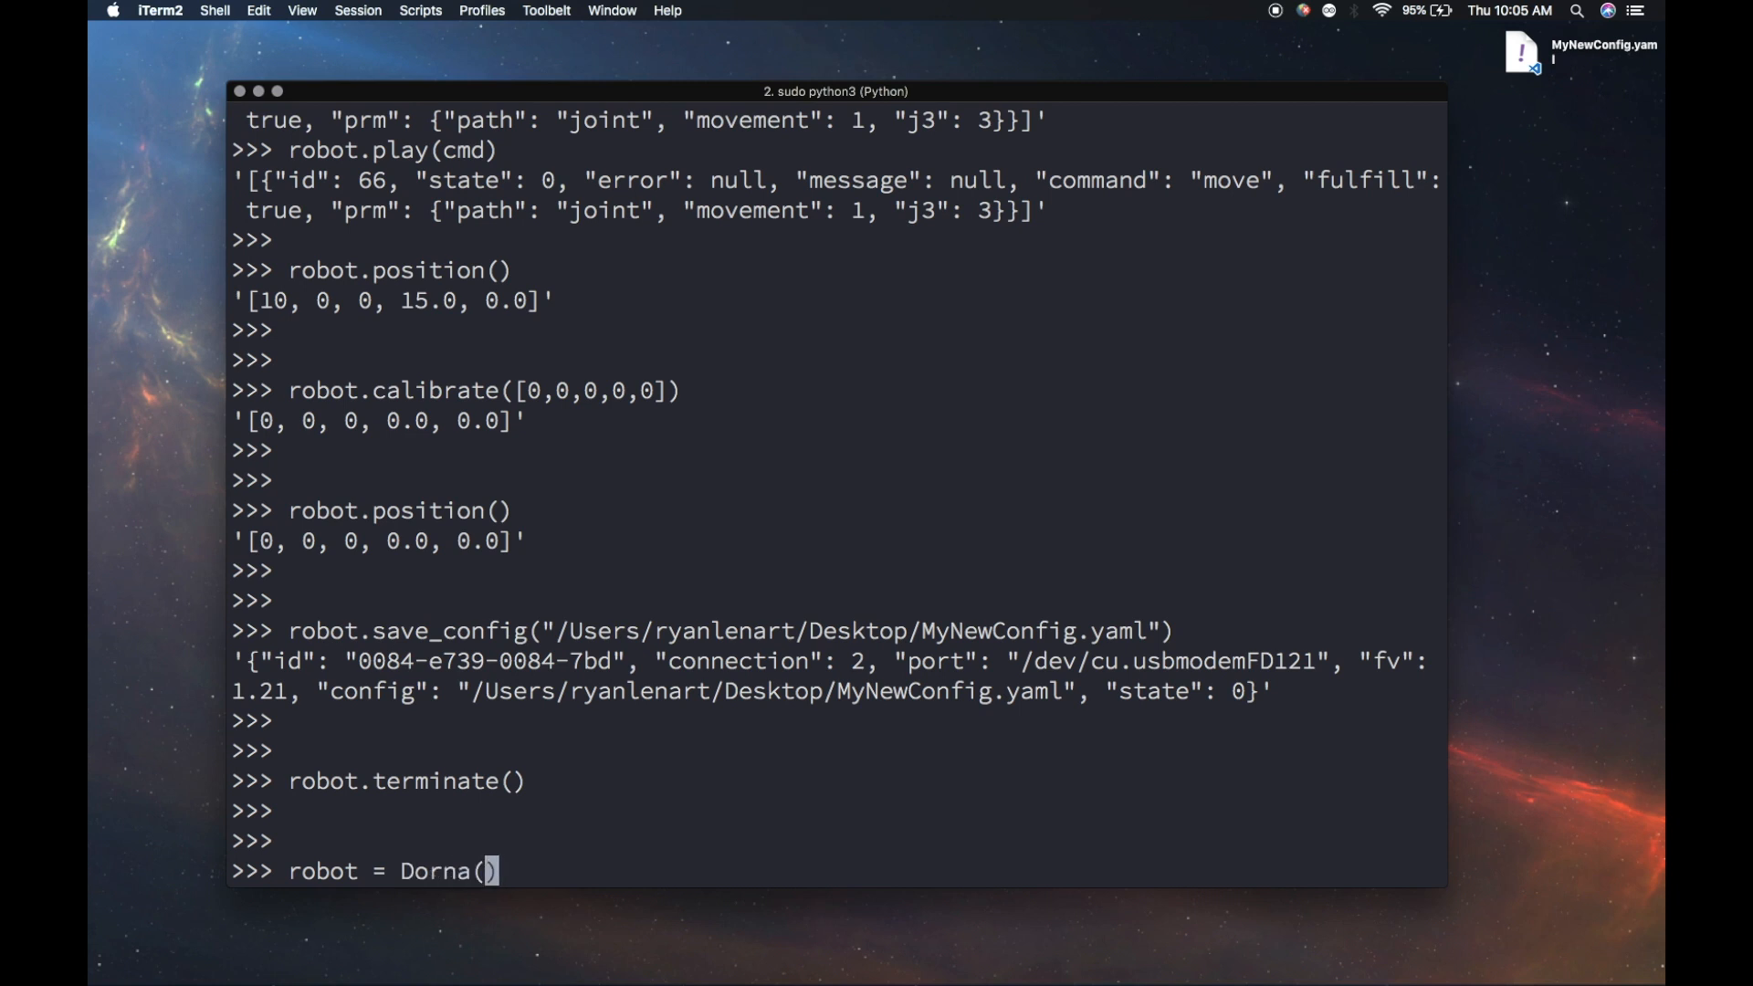
type("\"")
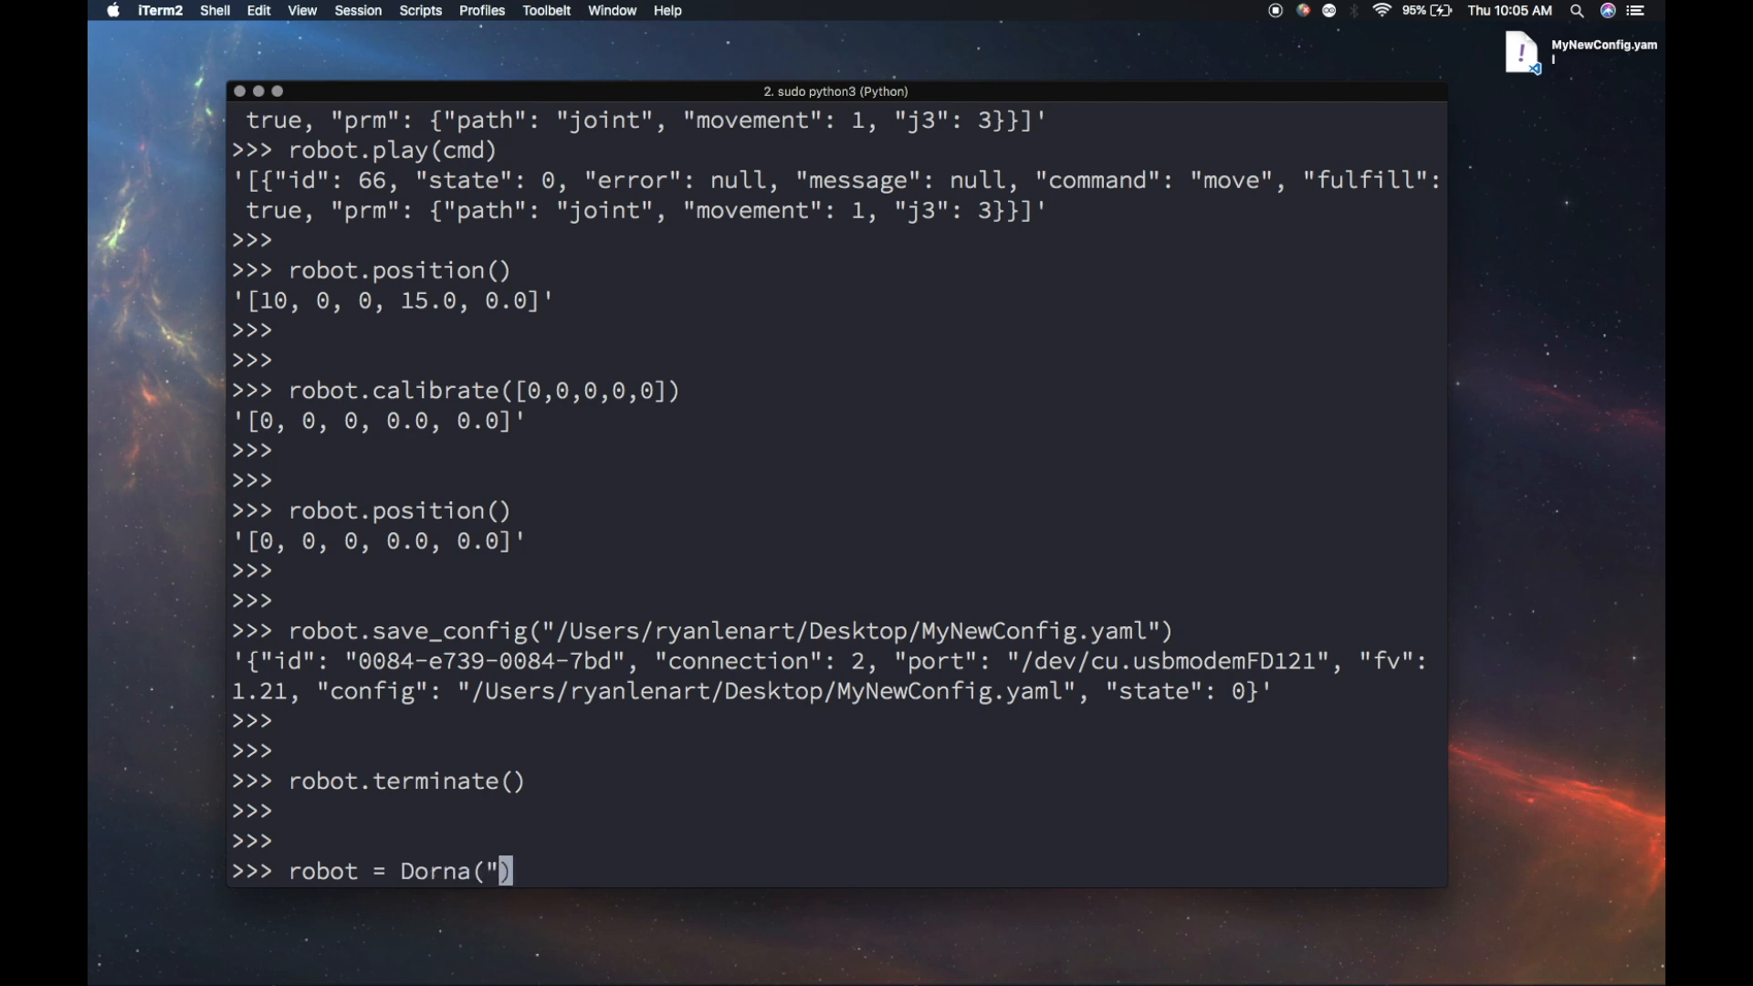
type("/Users")
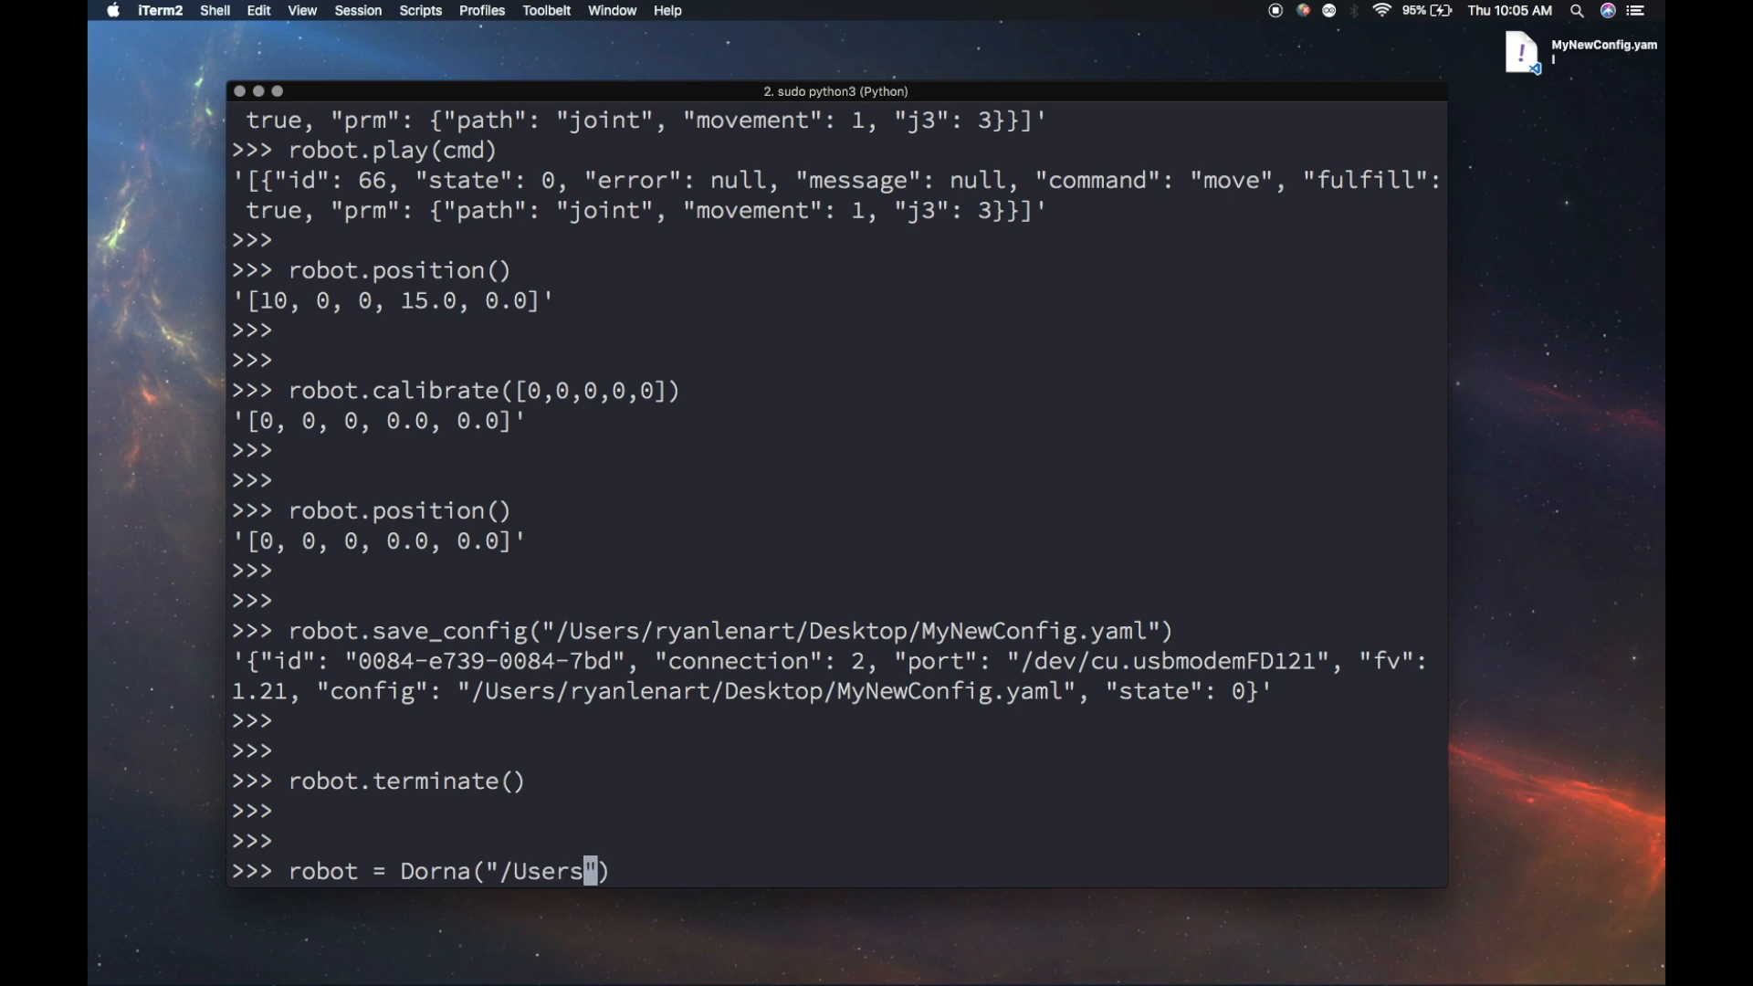
type("/ryanlenart")
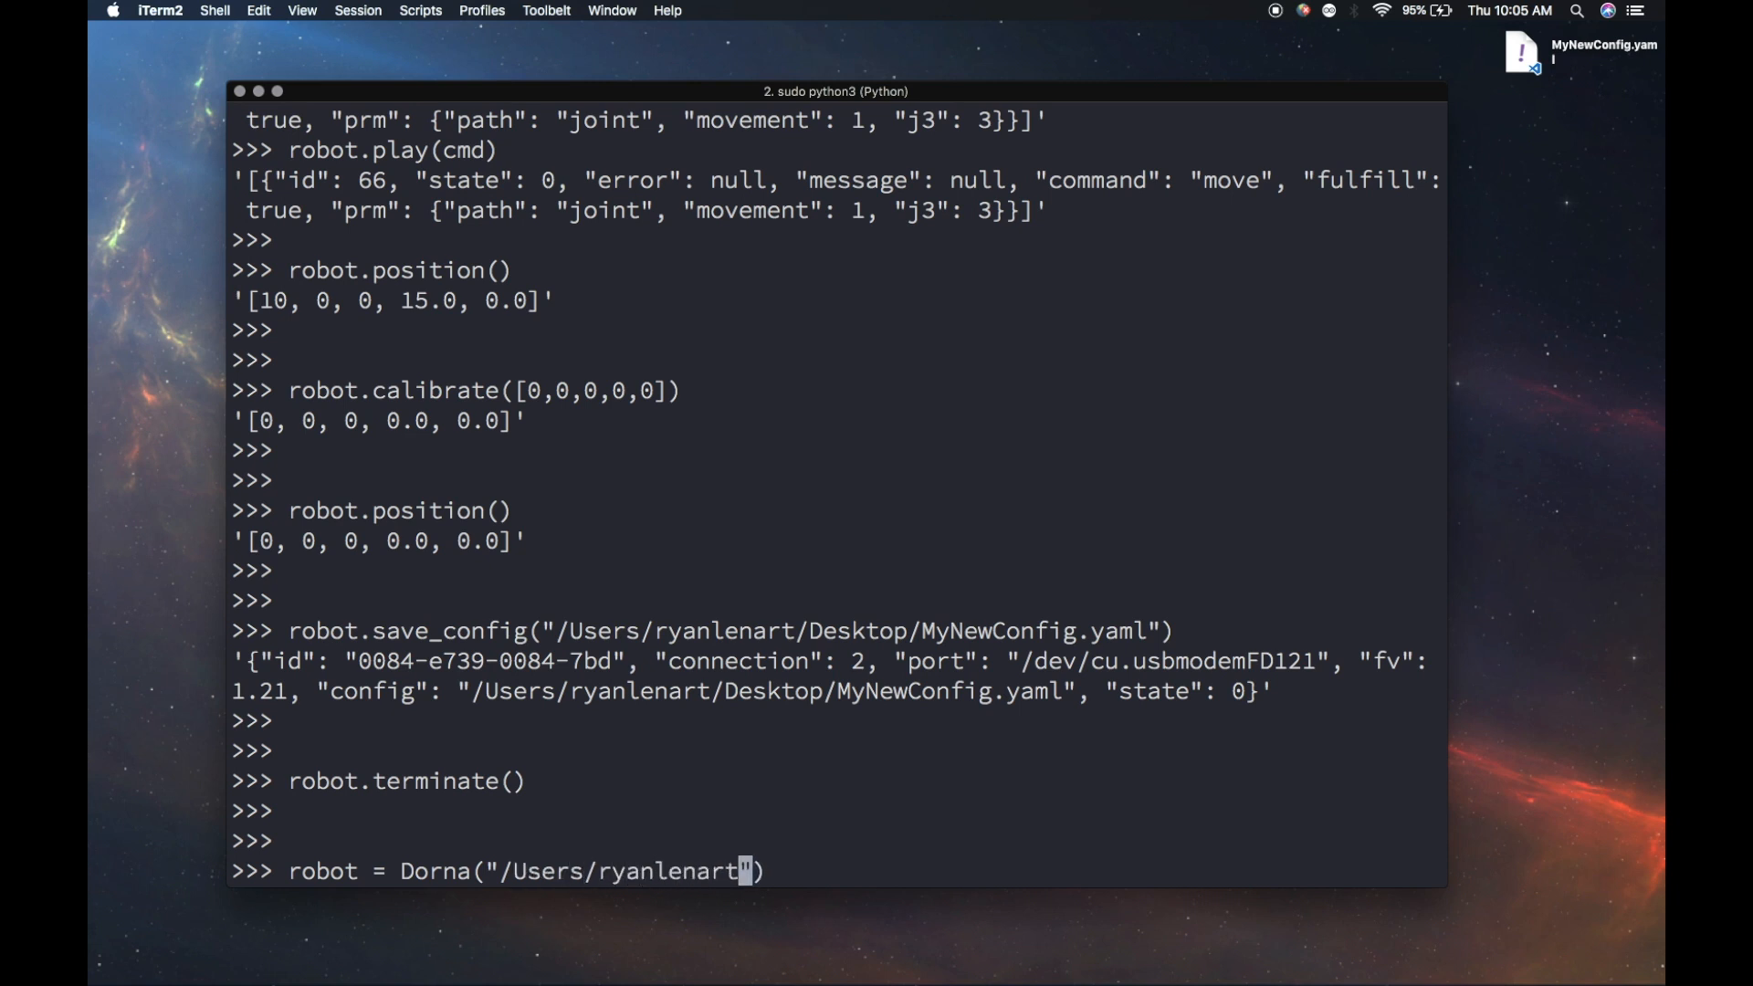
type("Desktop/")
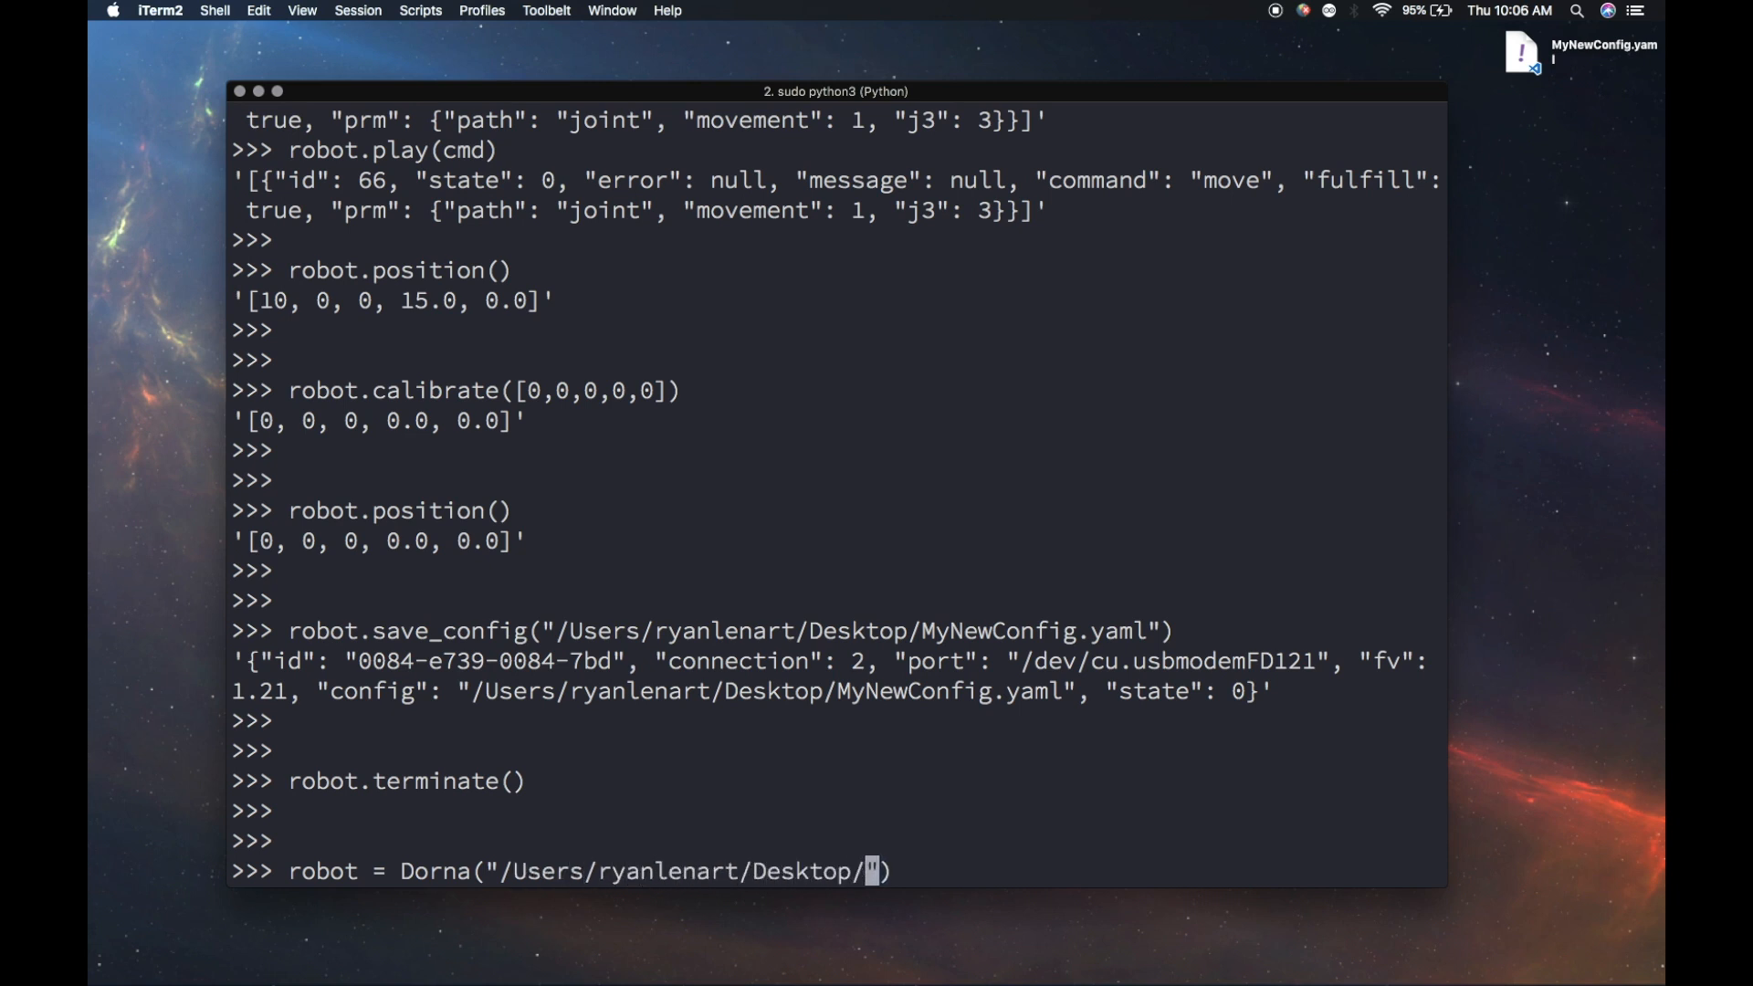
type("MyNewConfig.yaml")
type("robot.")
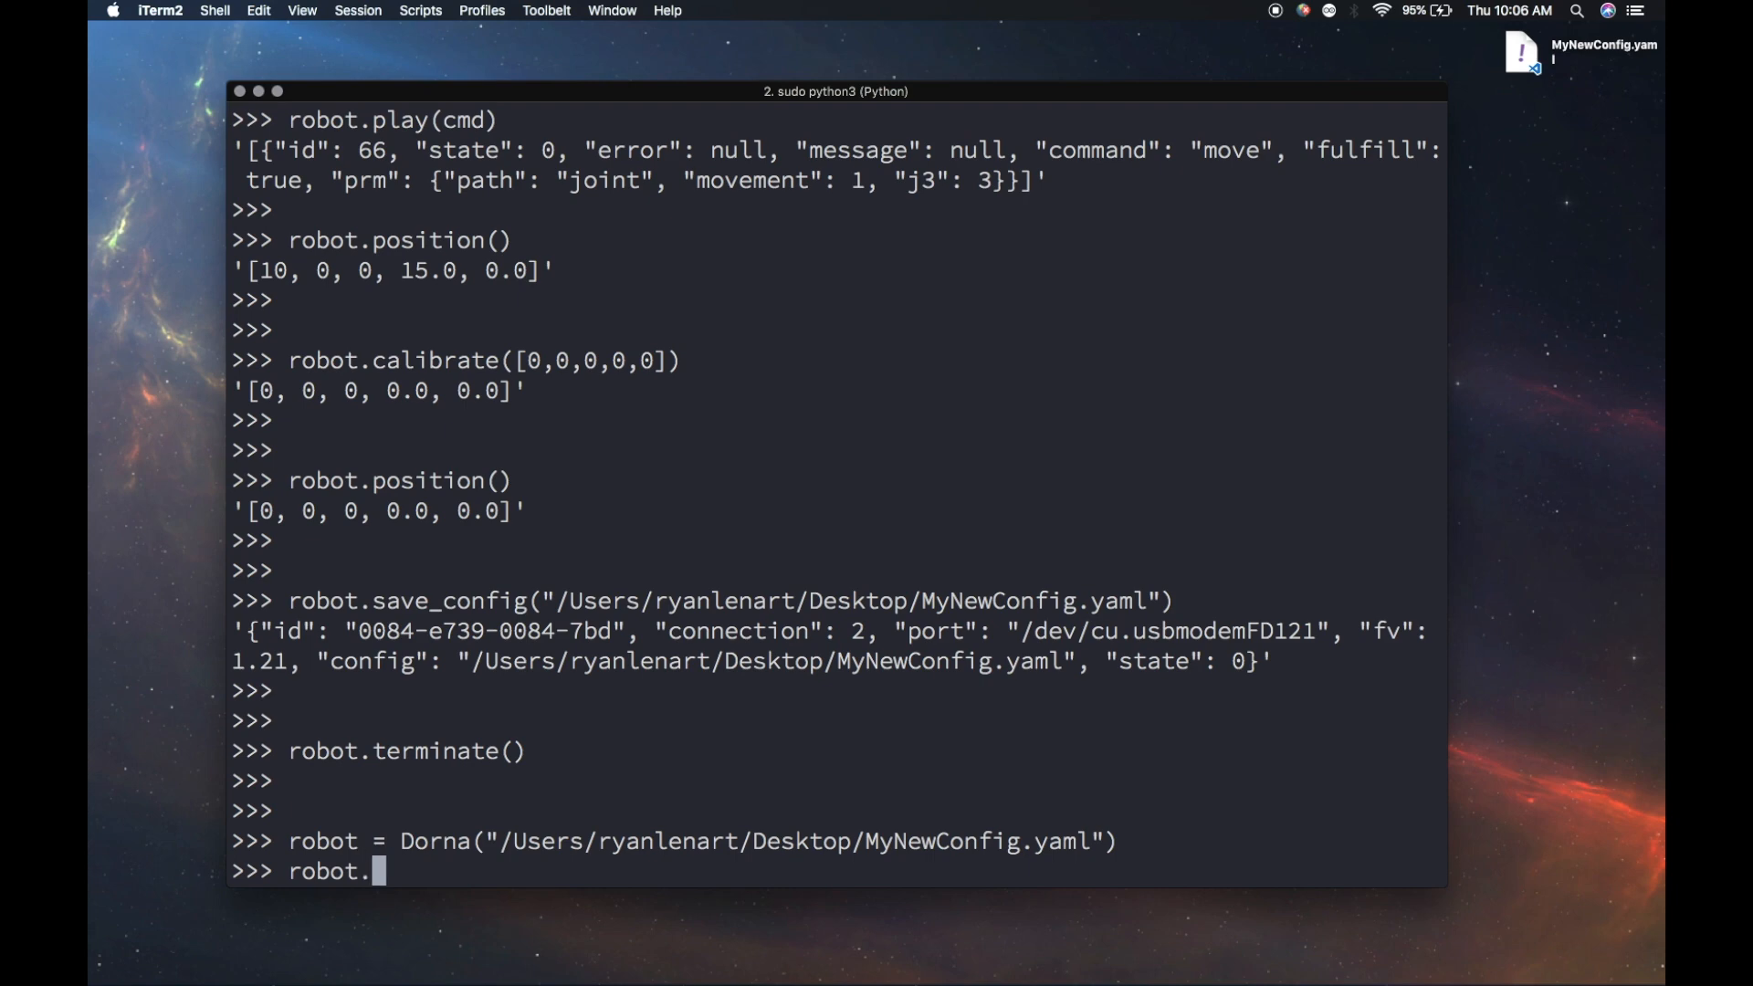
type("connect()")
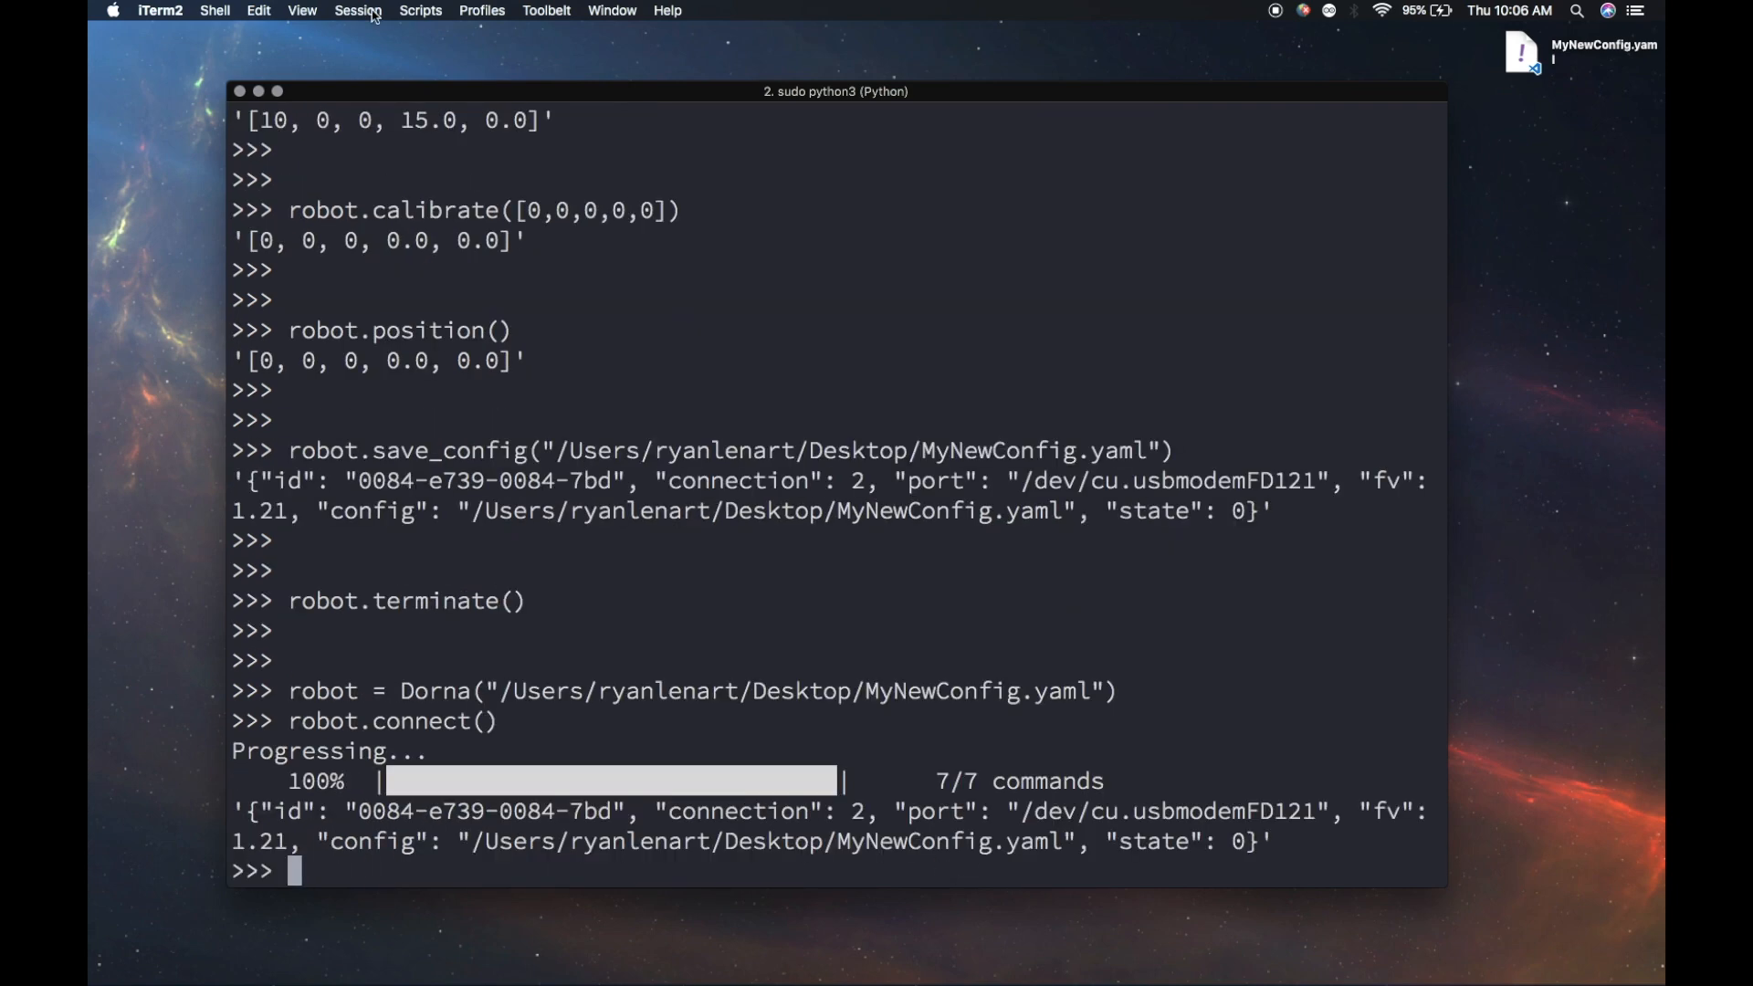
left_click_drag(459, 841, 962, 841)
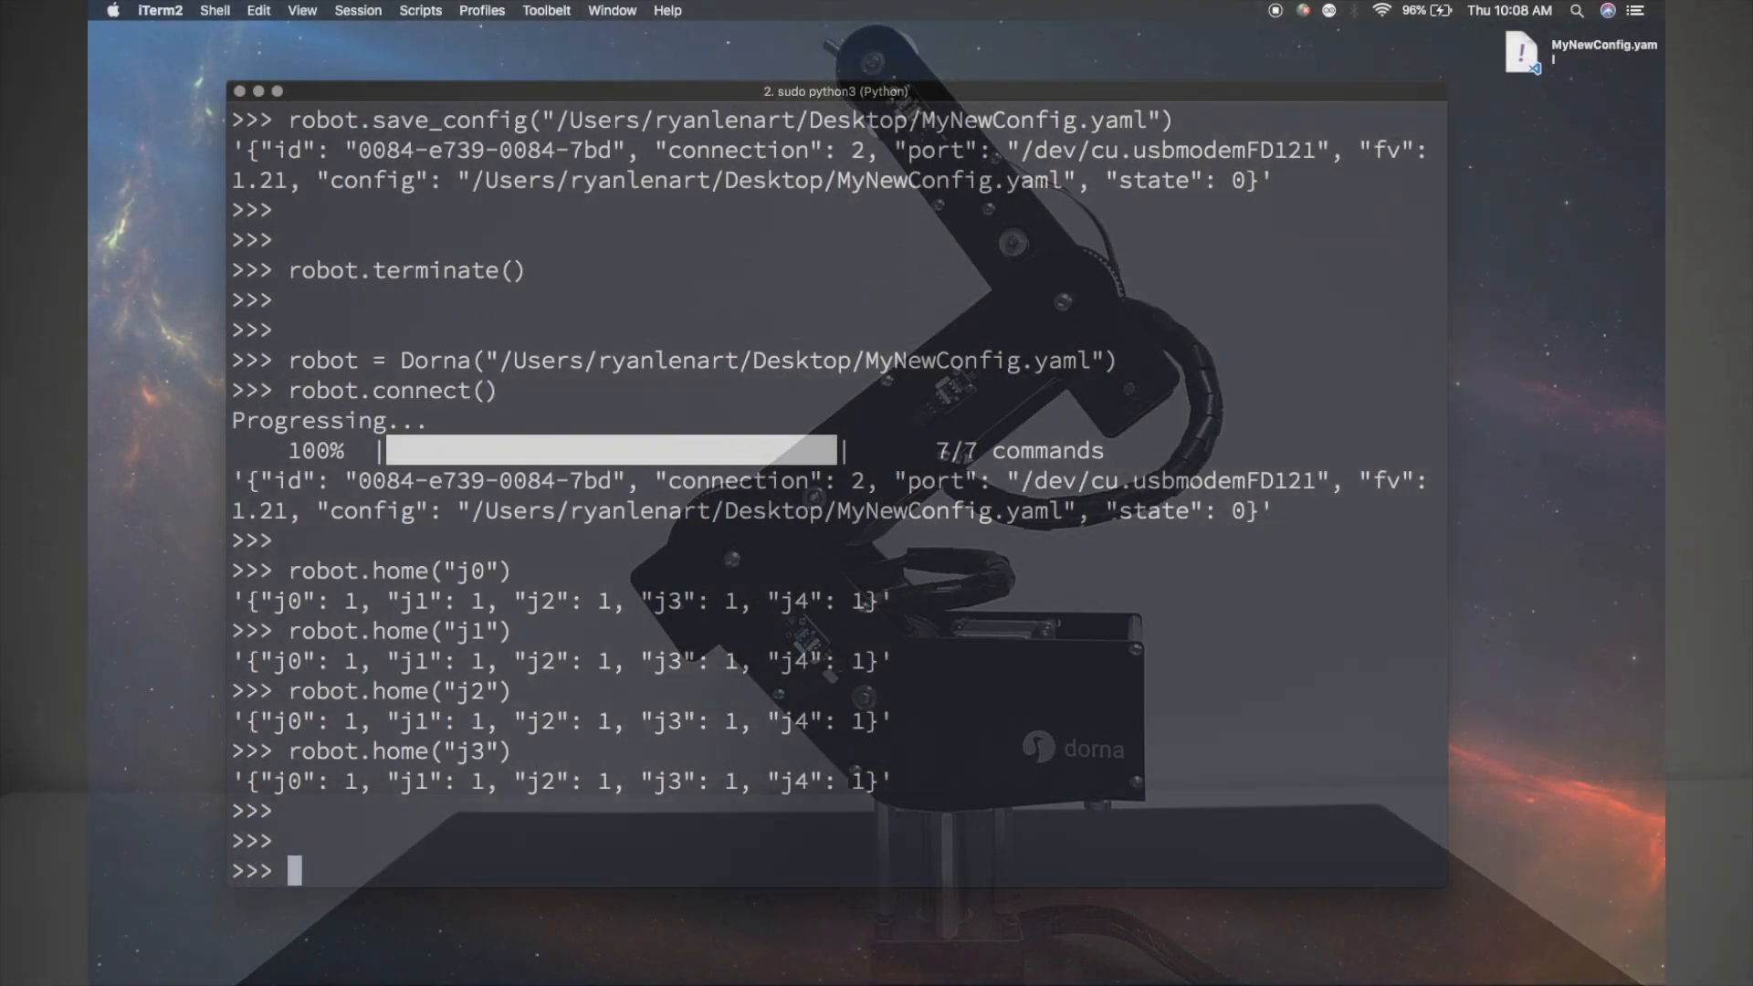
Enter robot.position() for the reloaded, re-homed robot.
type("robot.pos")
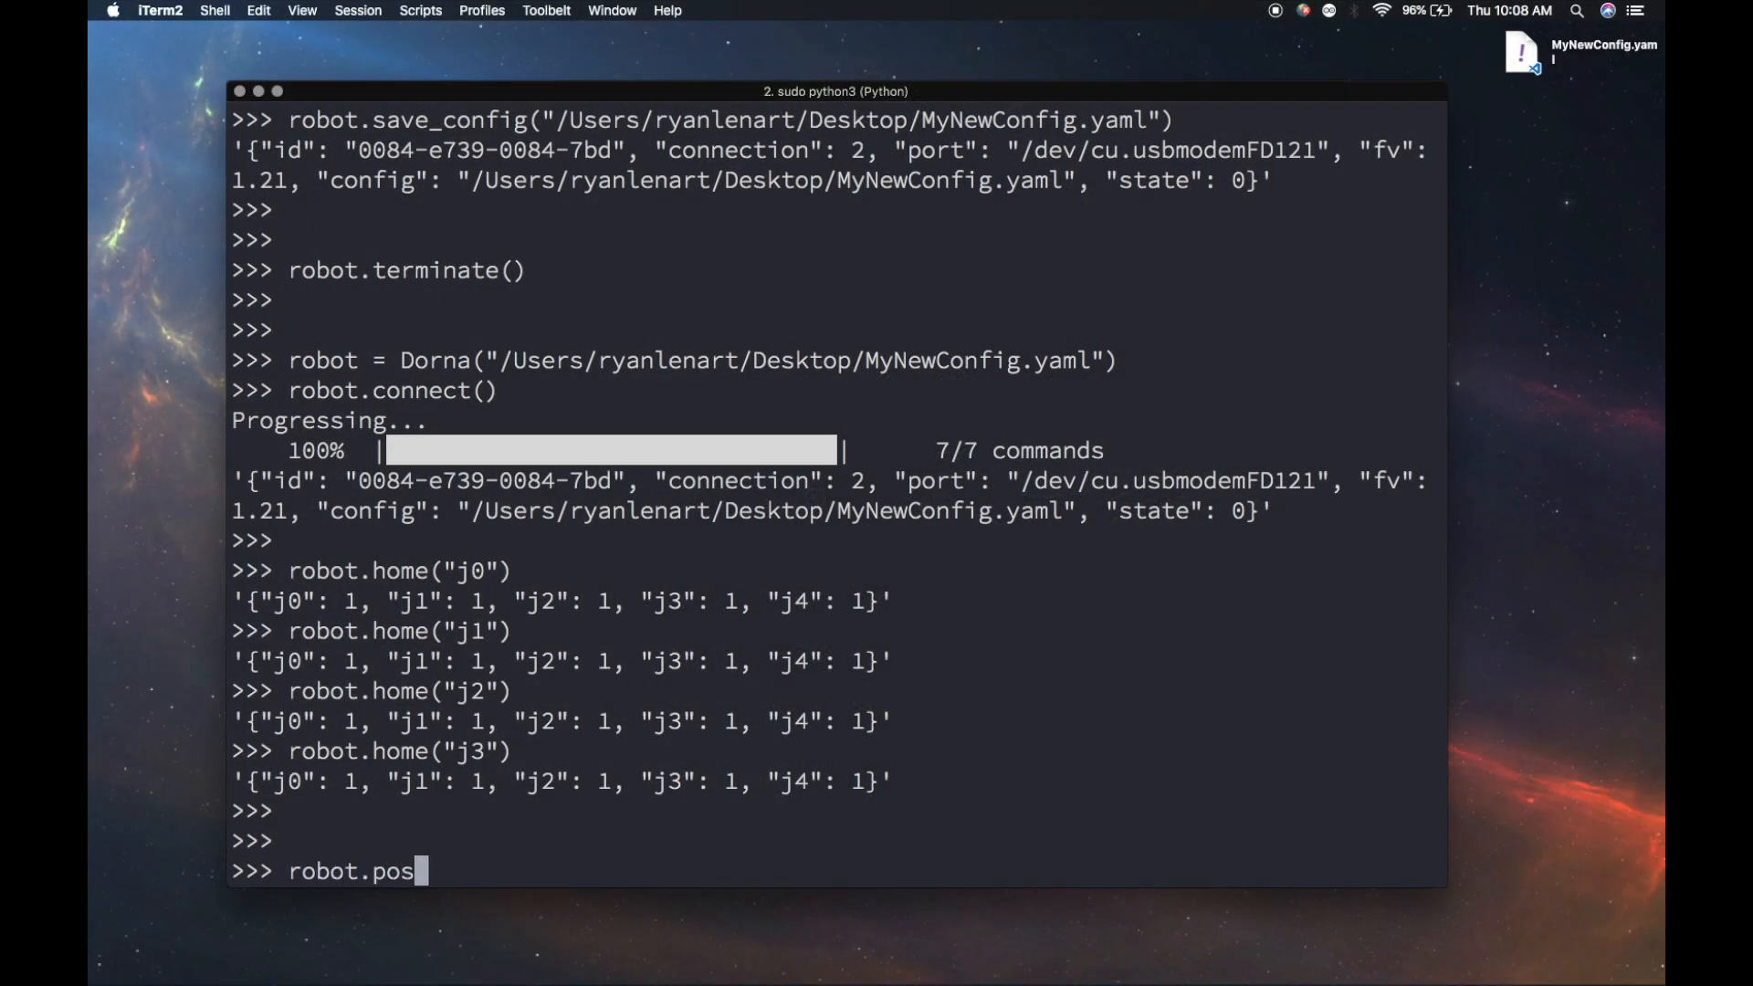
type("ition()")
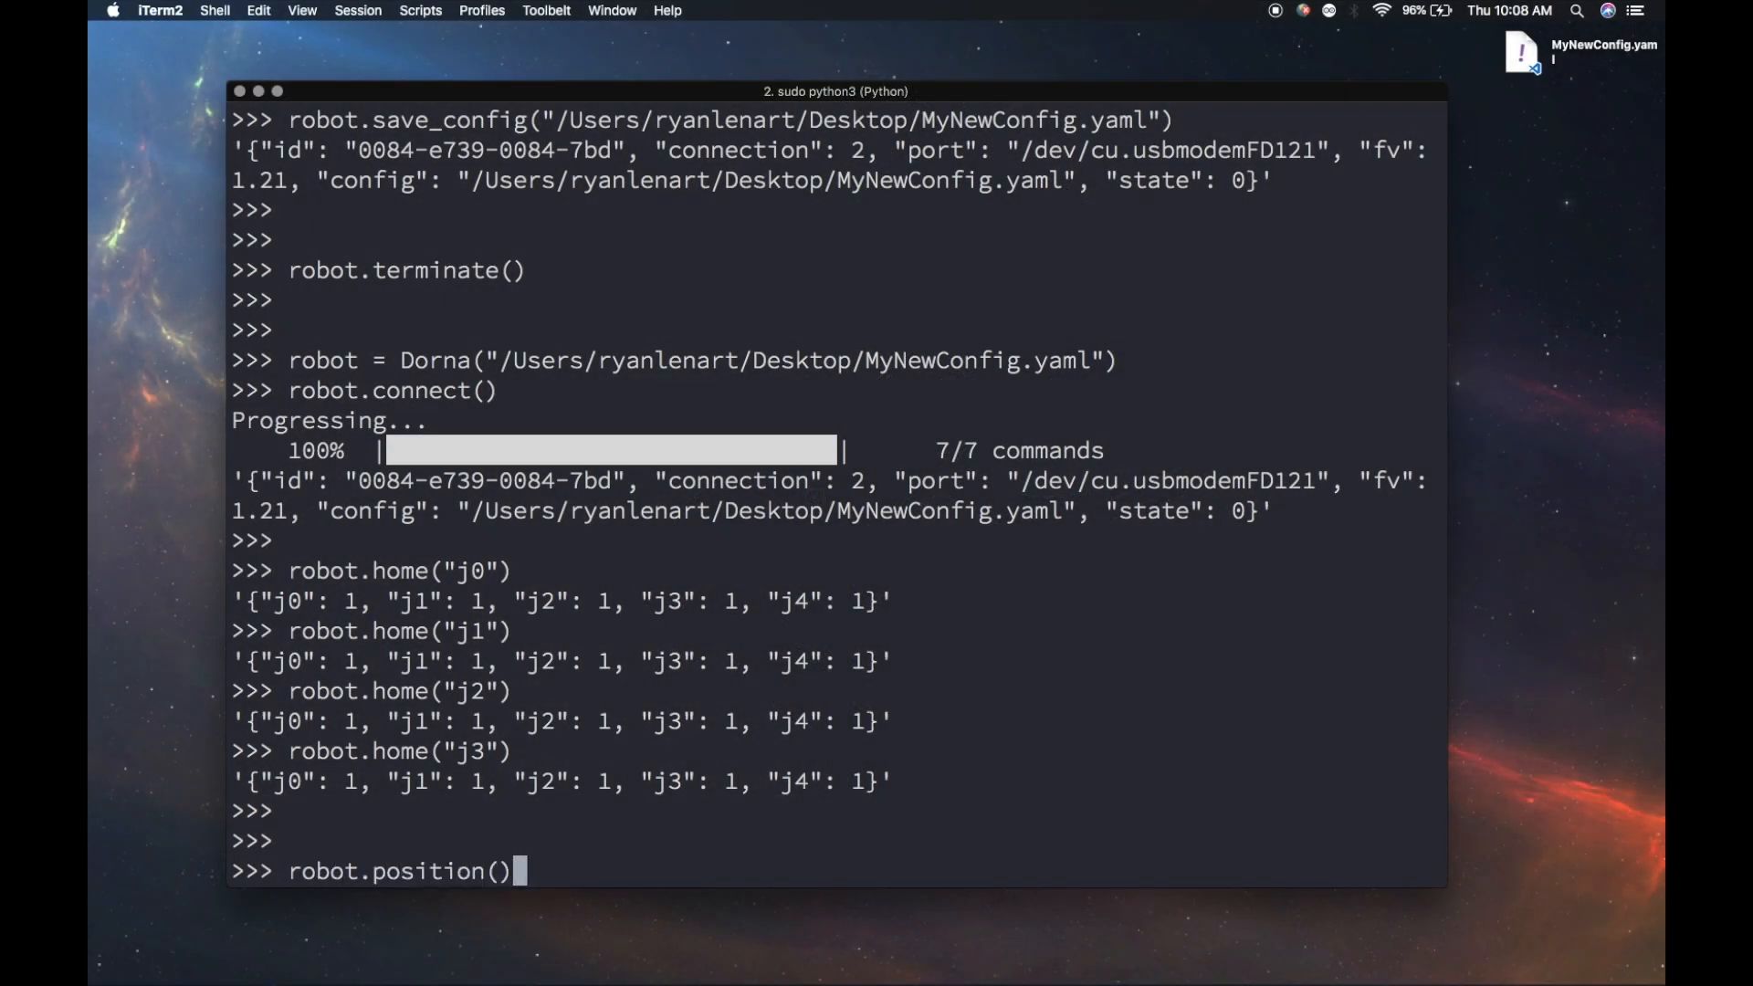